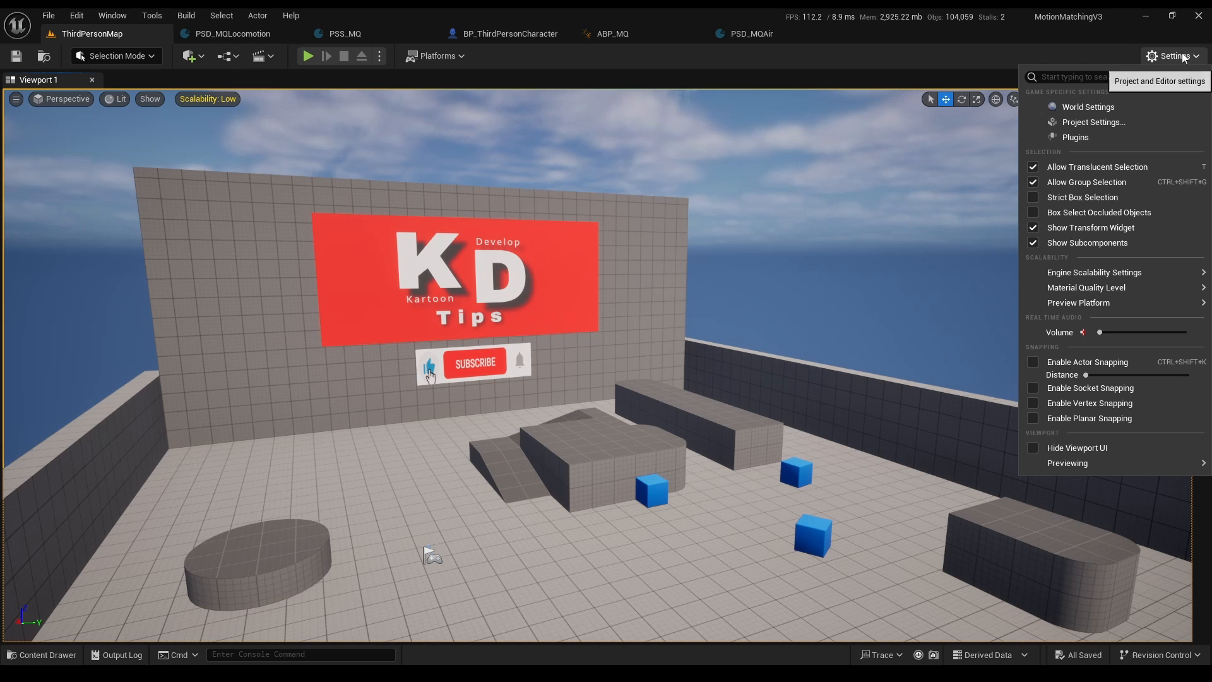
Step: Enable the beta Chooser plugin from the Plugins list, confirming the warning
click(1074, 136)
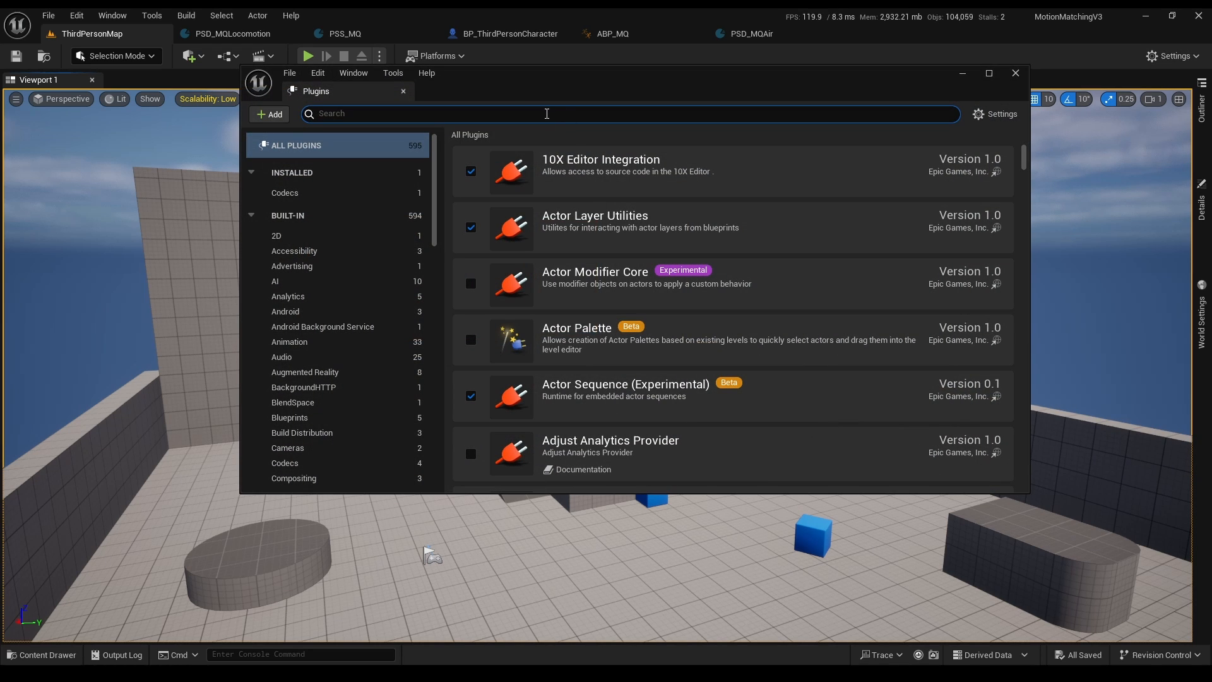
text(chooser)
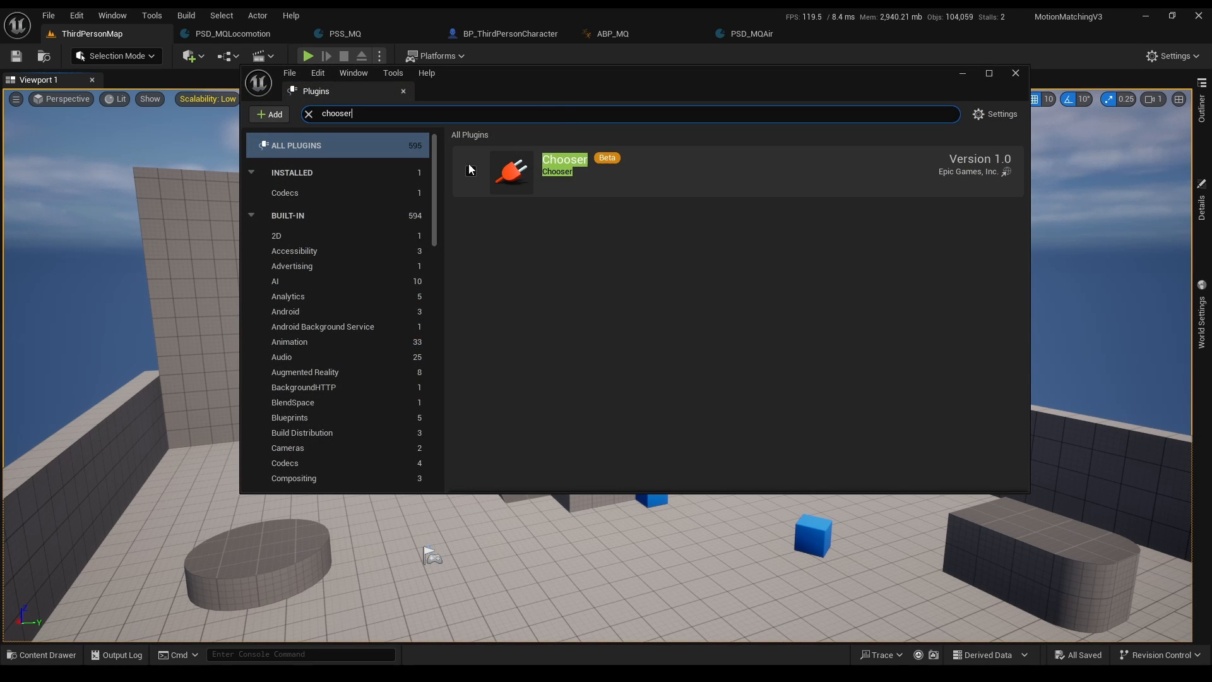
click(471, 171)
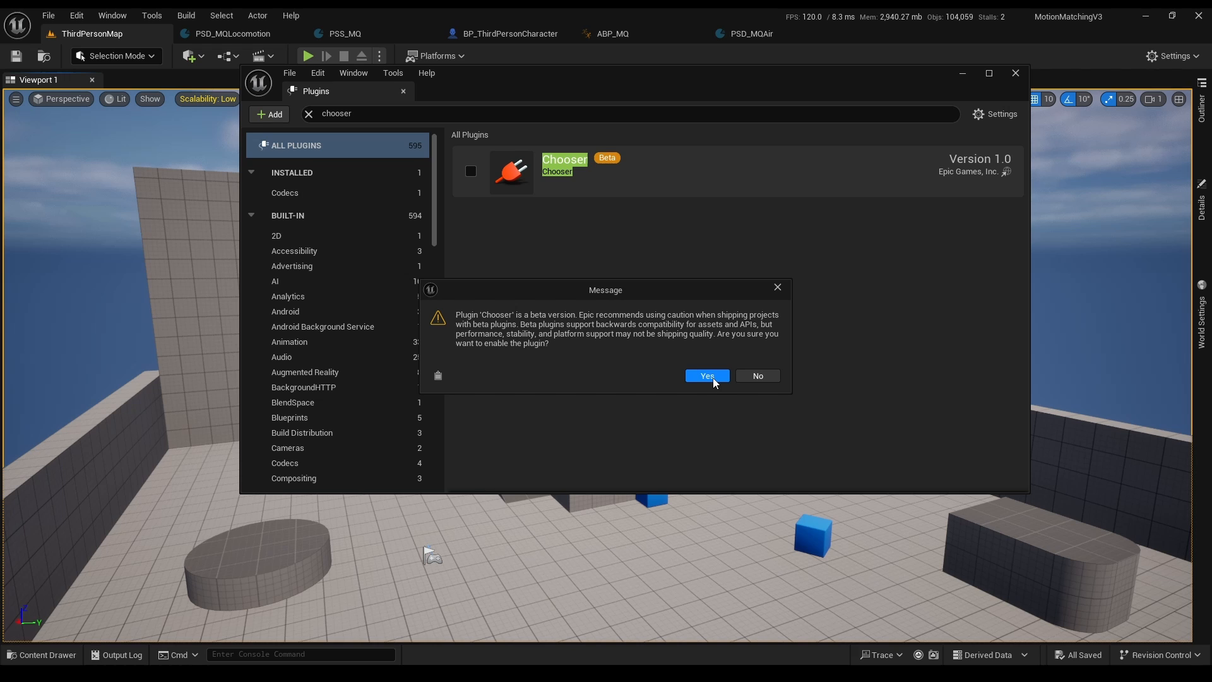
click(706, 377)
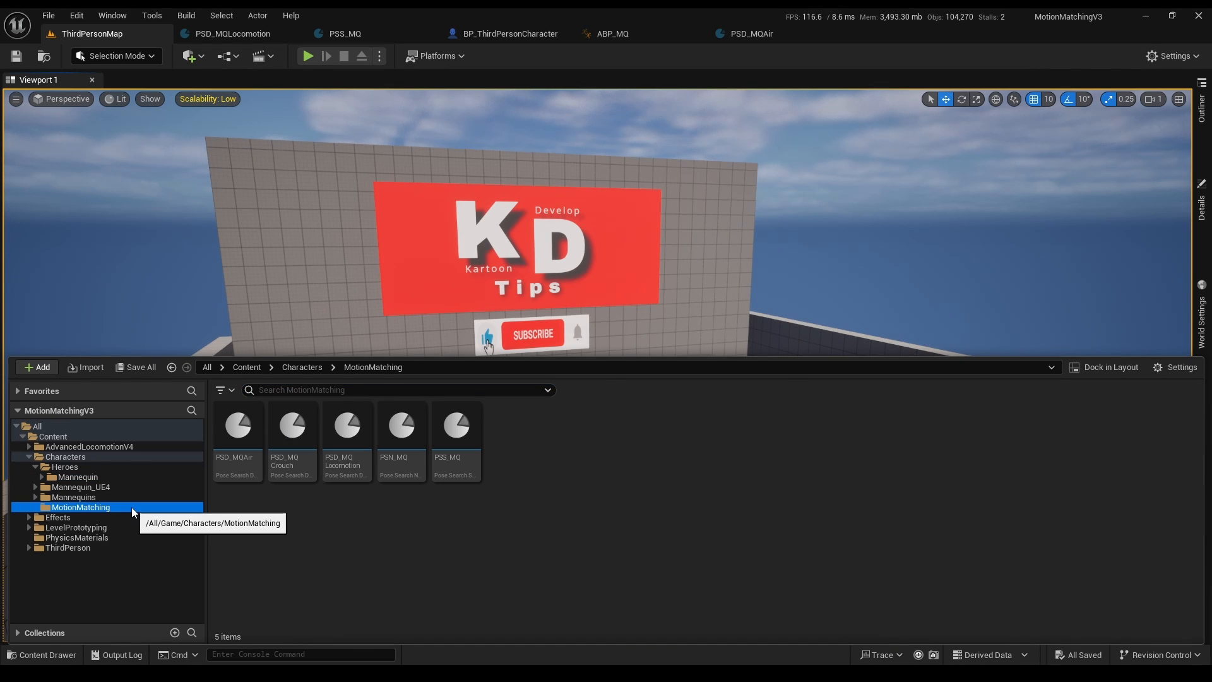
Step: Create a new Chooser Table asset, CHT_MotionMatching, in the MotionMatching folder
click(36, 366)
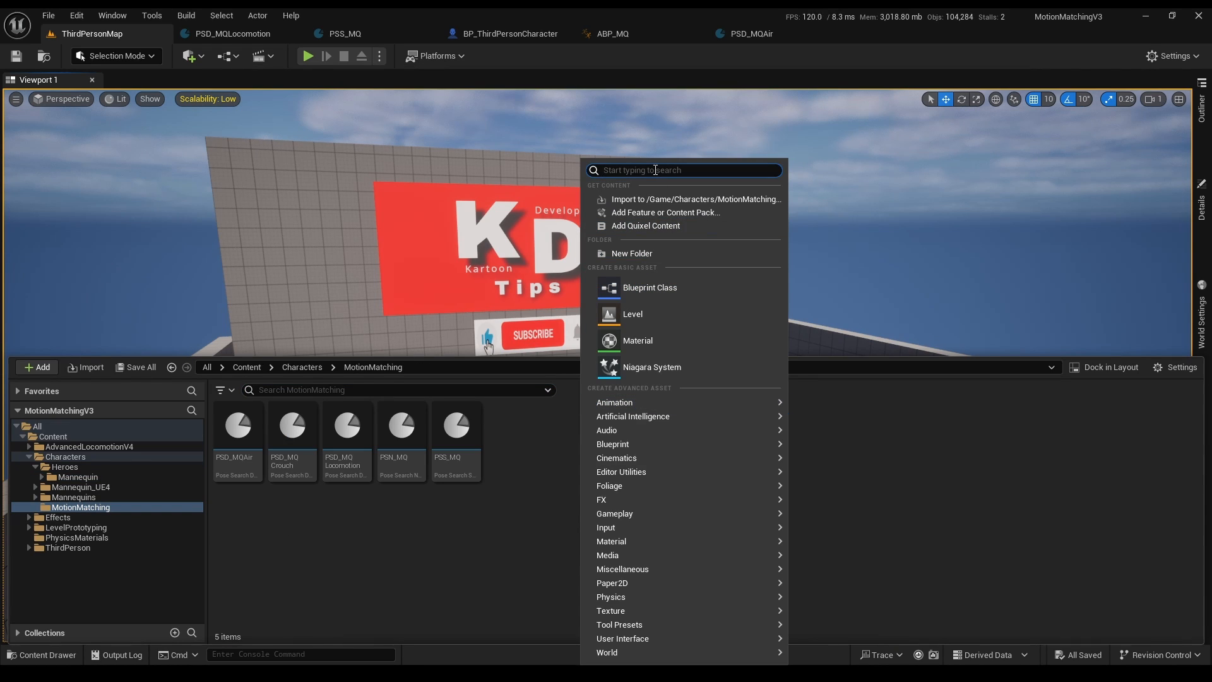
text(choos)
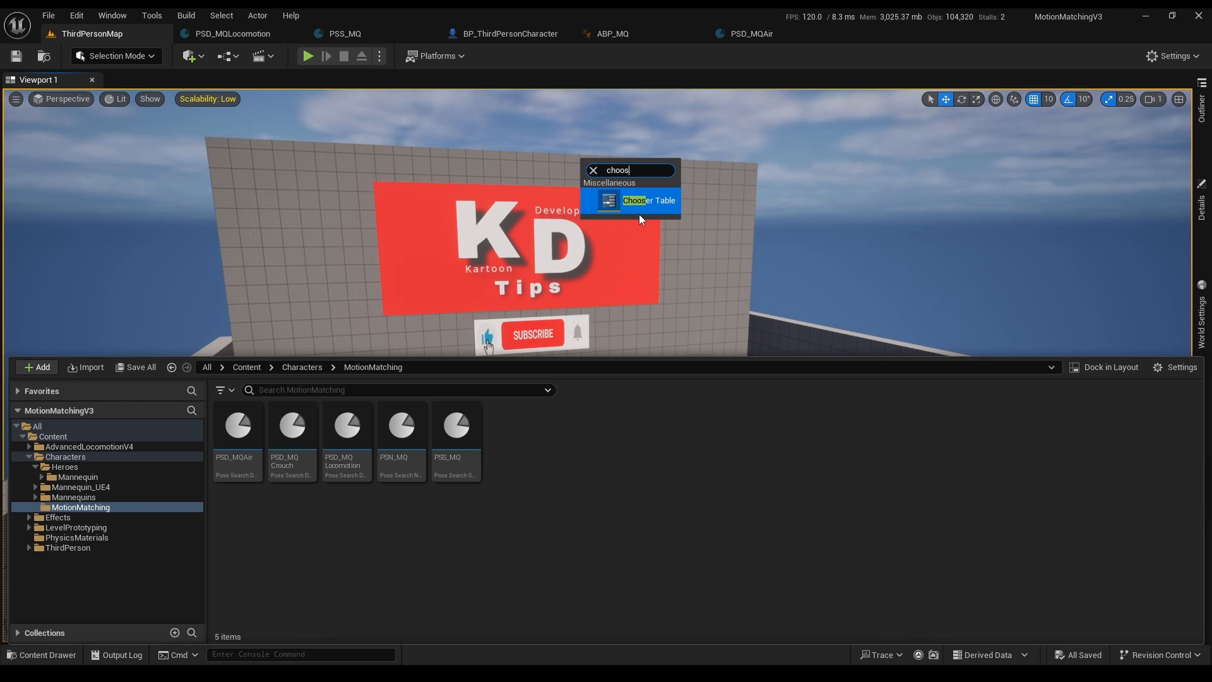
click(649, 201)
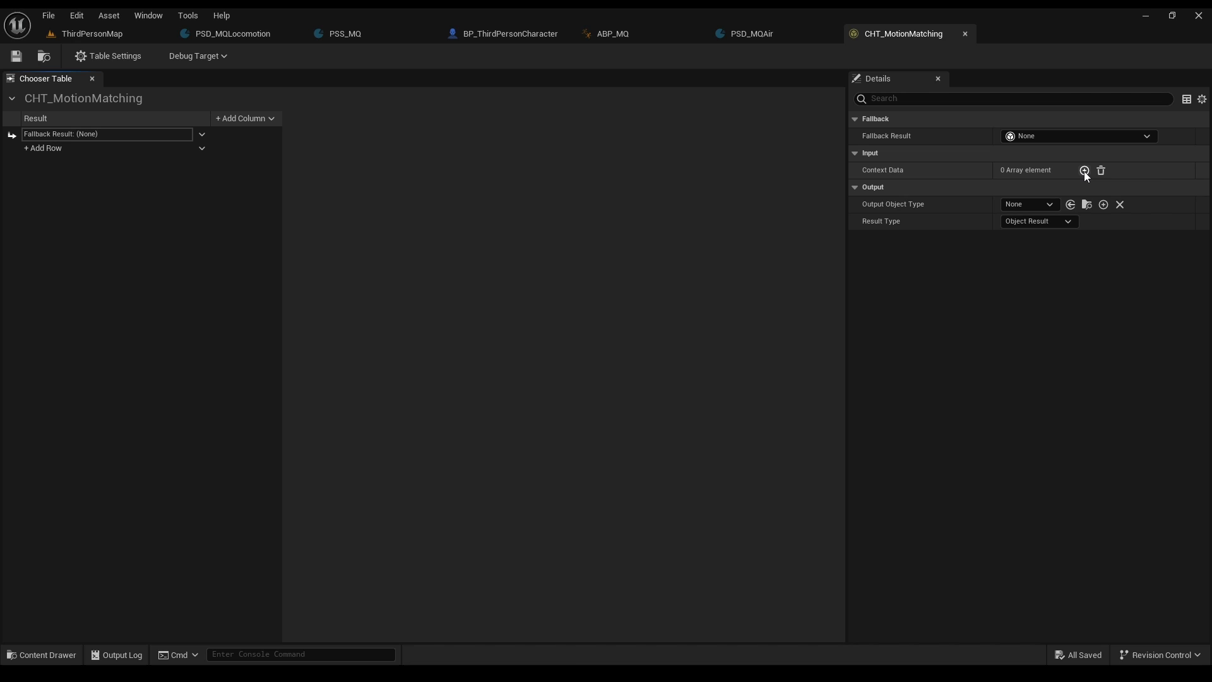
Step: Add a class-type context data entry that reads from ABP_MQ
click(1083, 170)
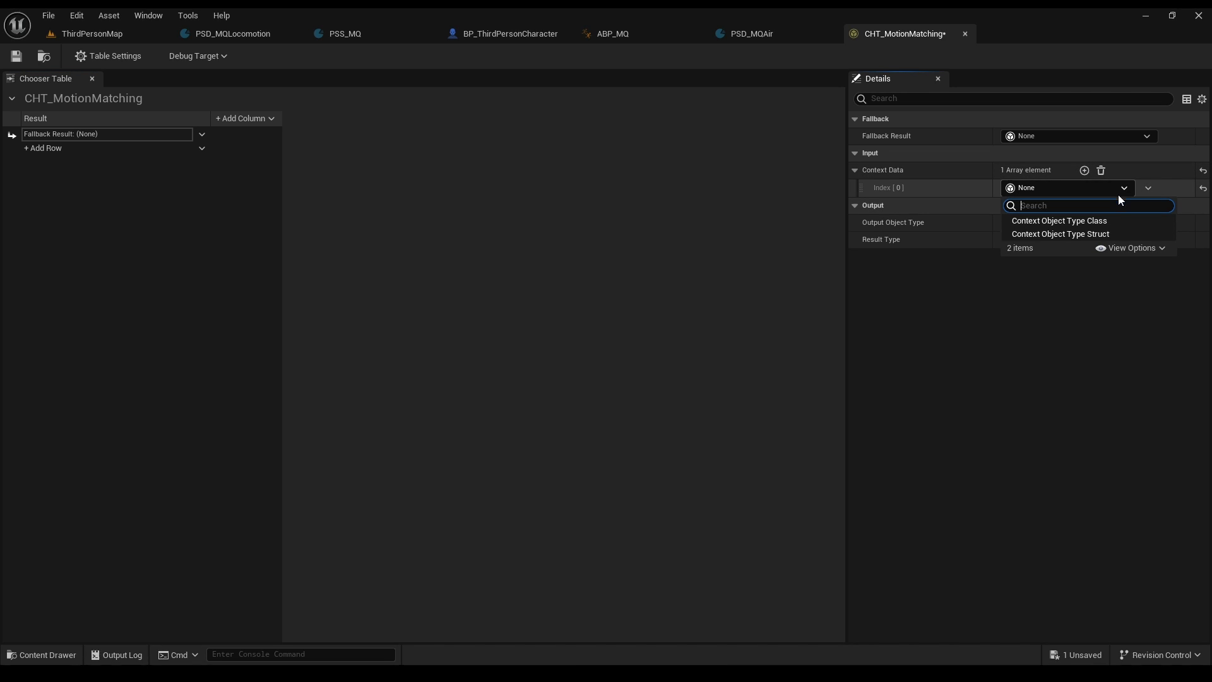
click(1059, 221)
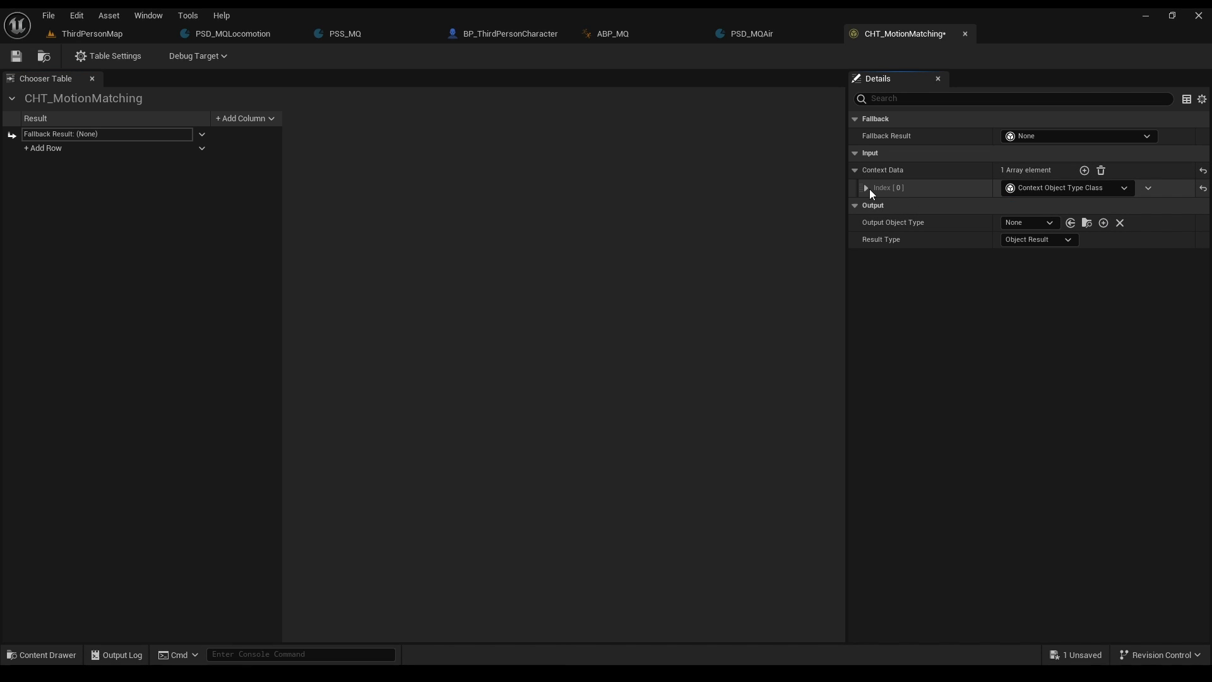
click(1027, 204)
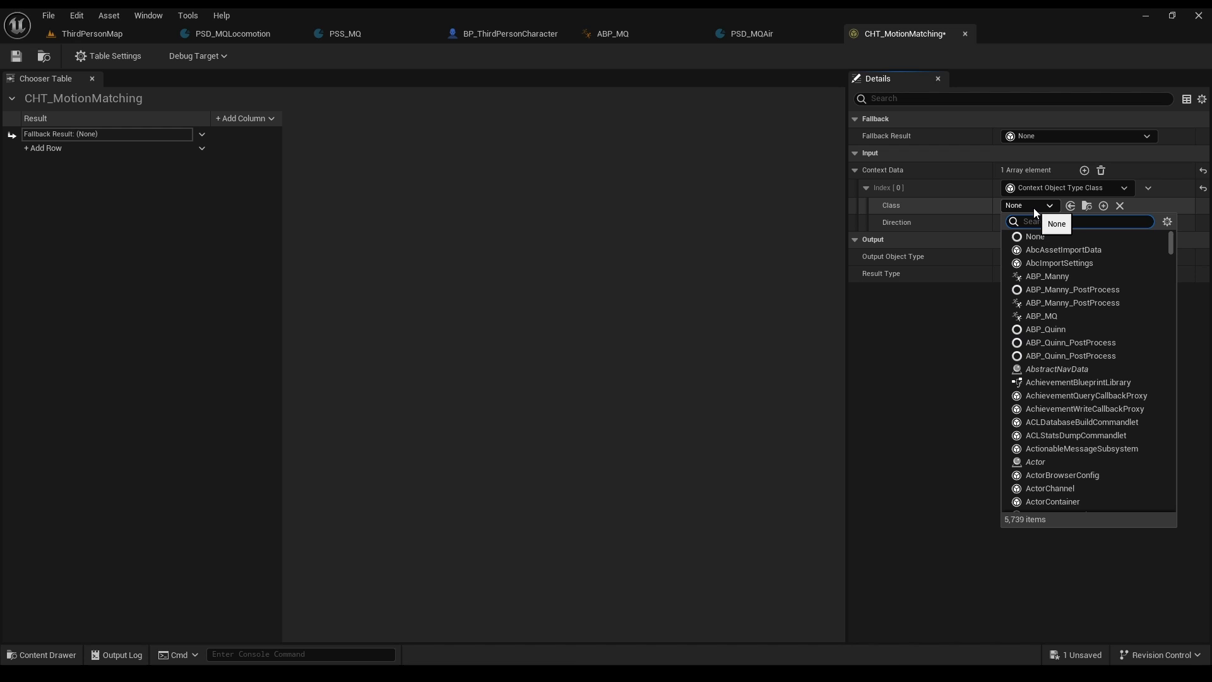
mouse_move(1041, 316)
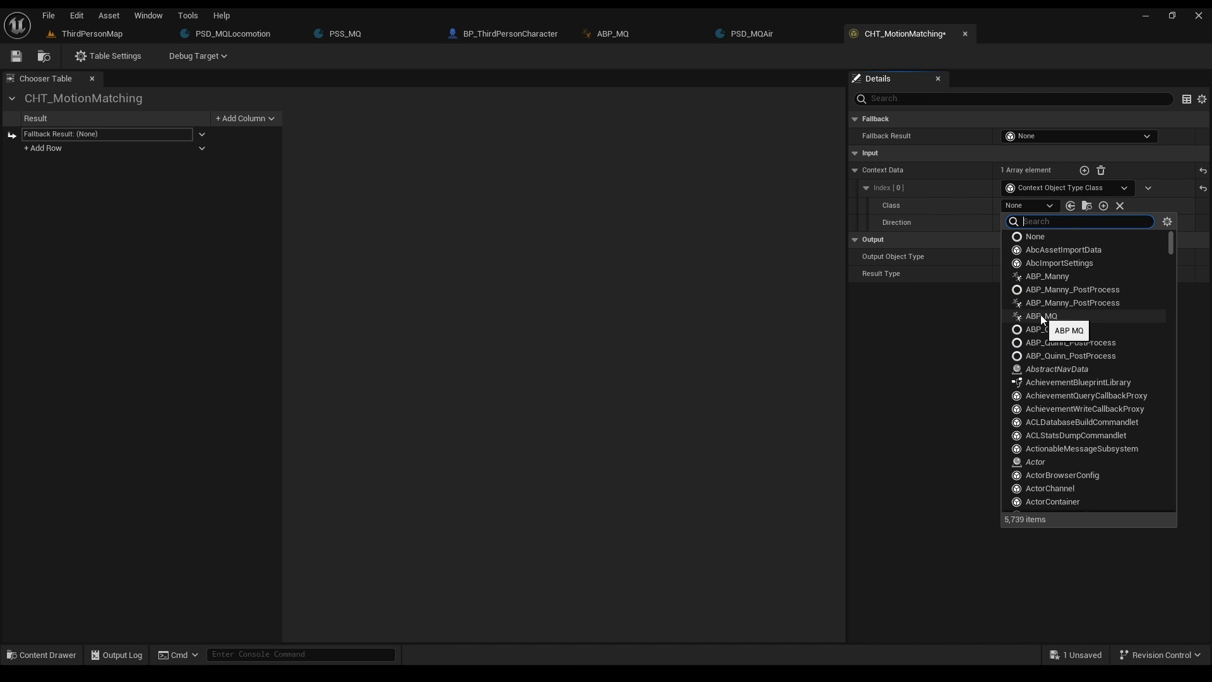
click(1039, 316)
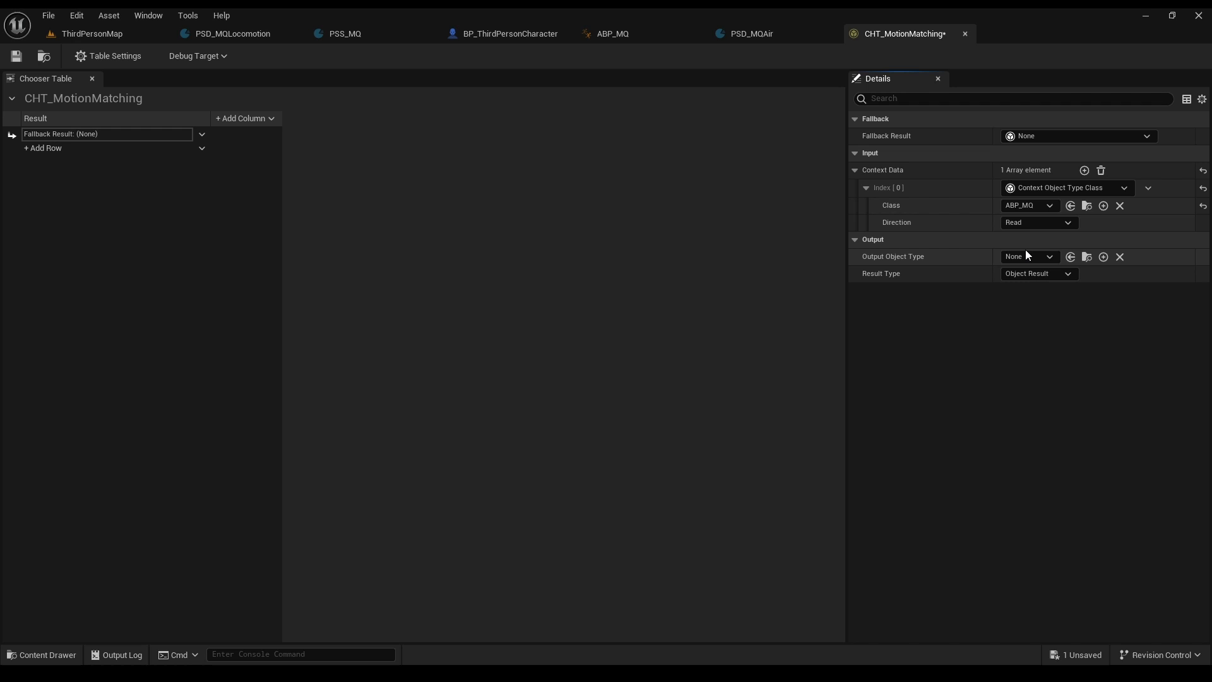
Step: Set the table's output object type to PoseSearchDatabase
click(1028, 257)
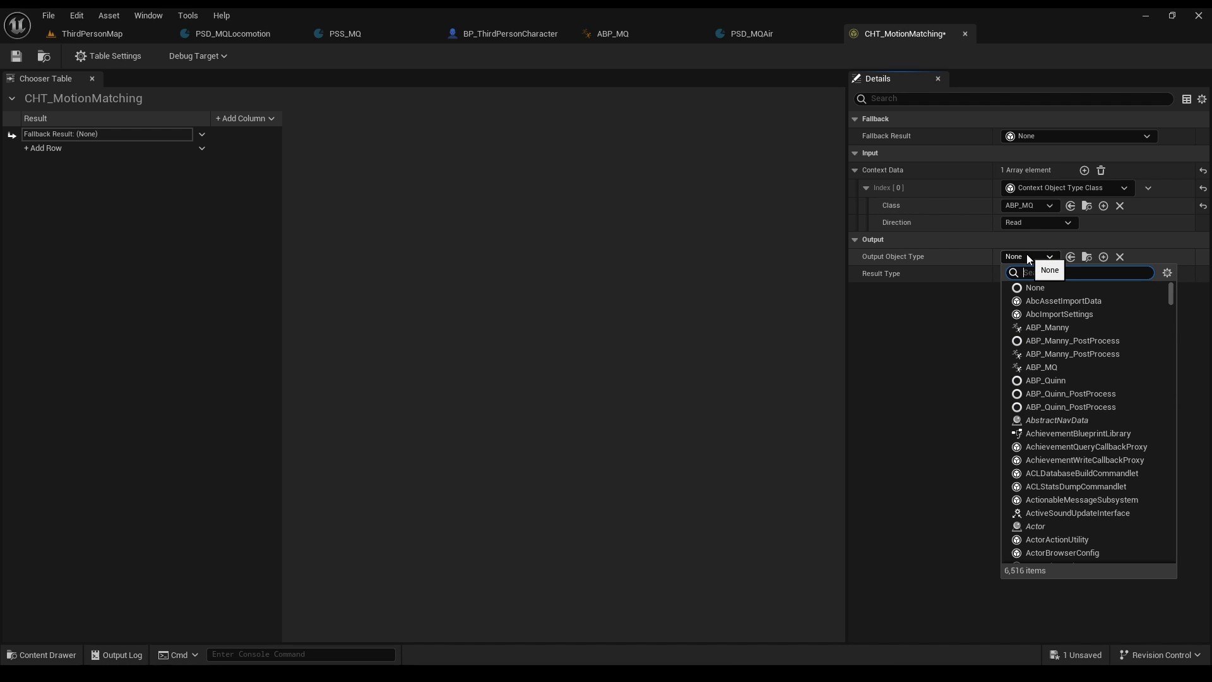
text(posesearch)
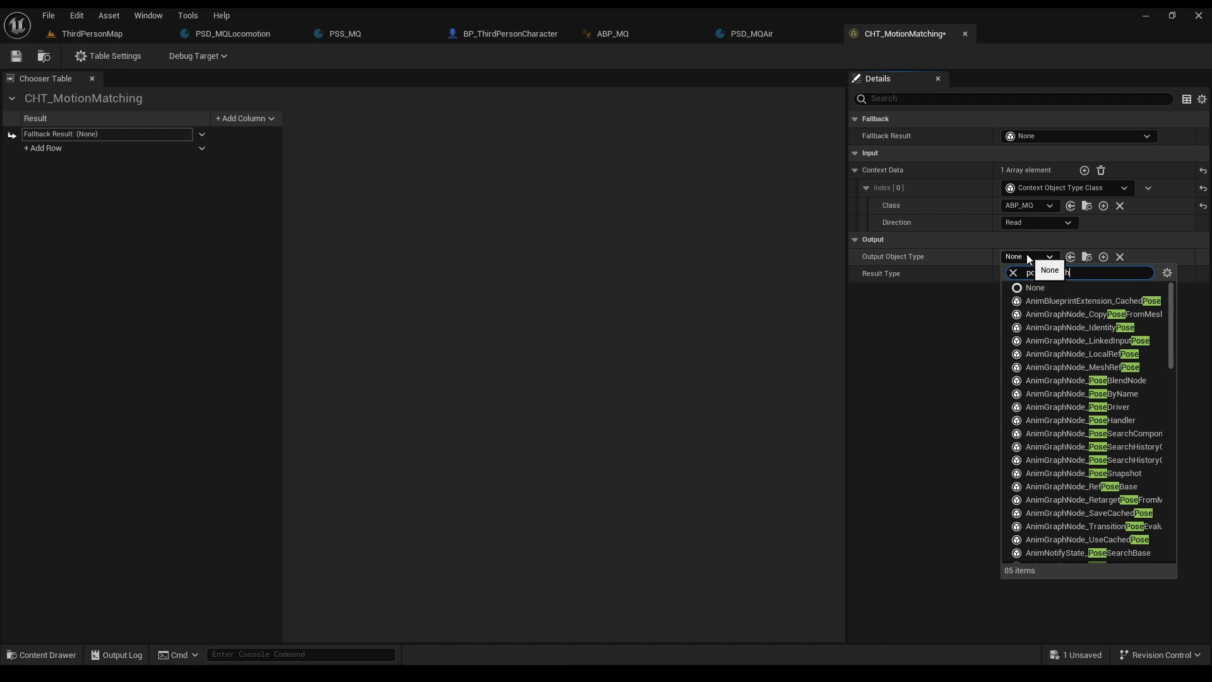
text(posesearchdata)
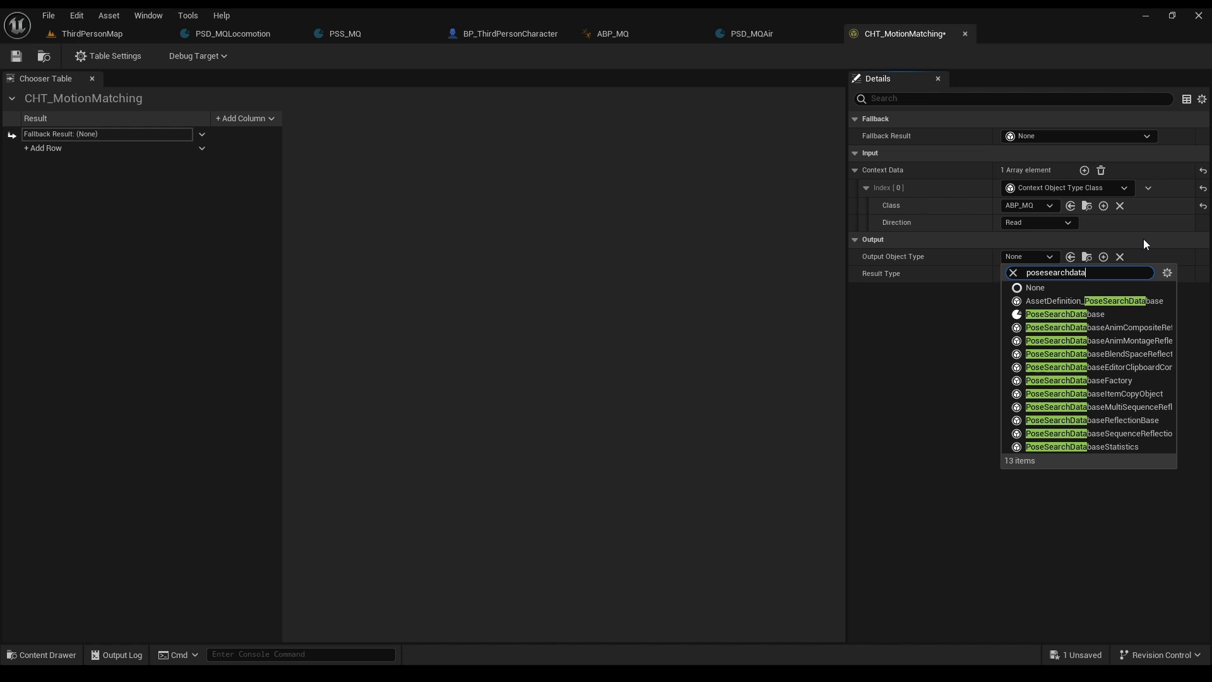
mouse_move(1065, 314)
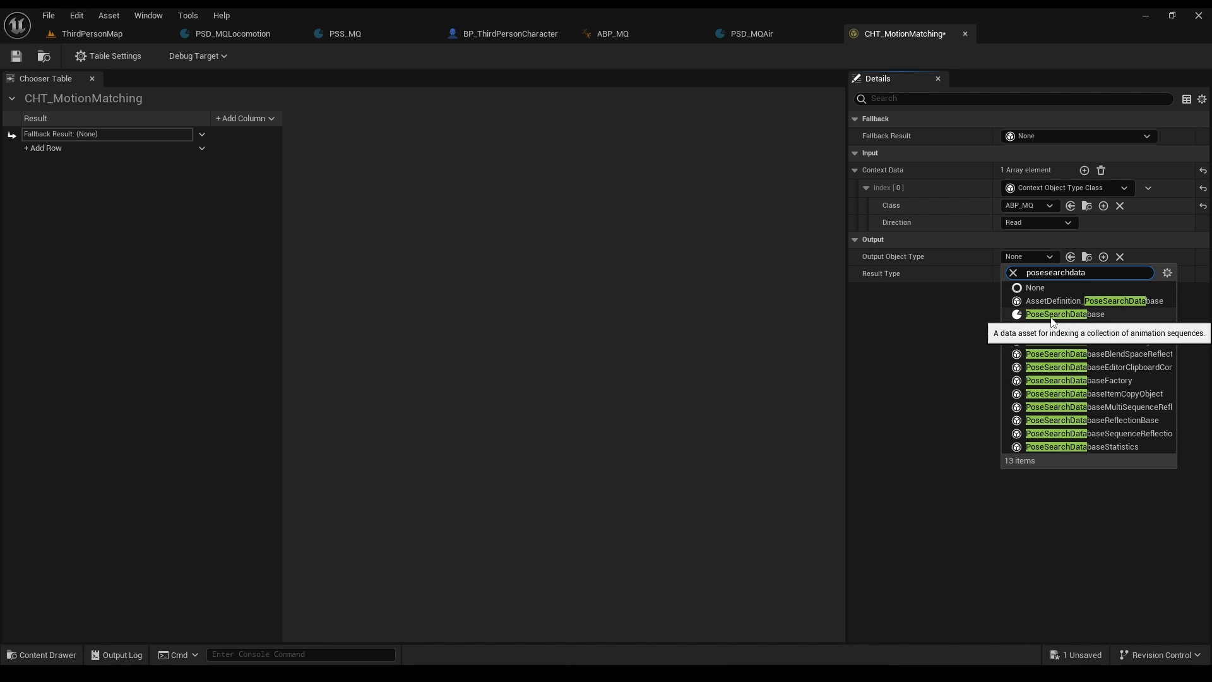
click(1065, 315)
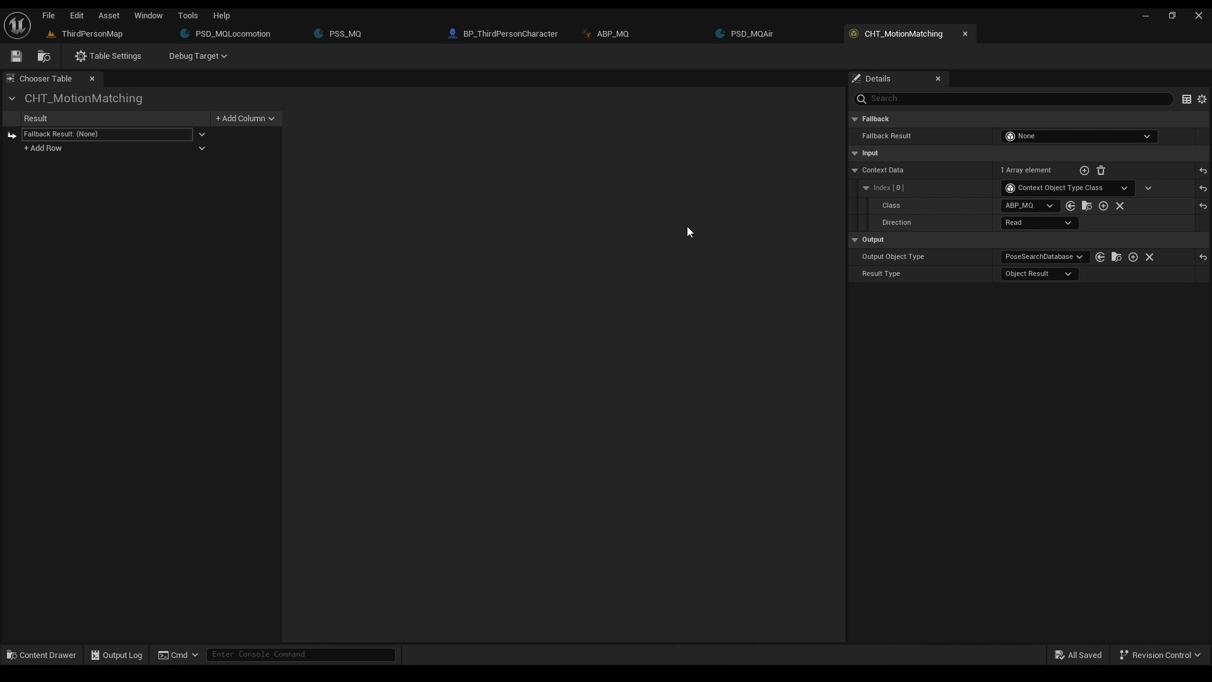
Step: Add asset rows returning PSD_MQLocomotion and PSD_MQAir
click(43, 149)
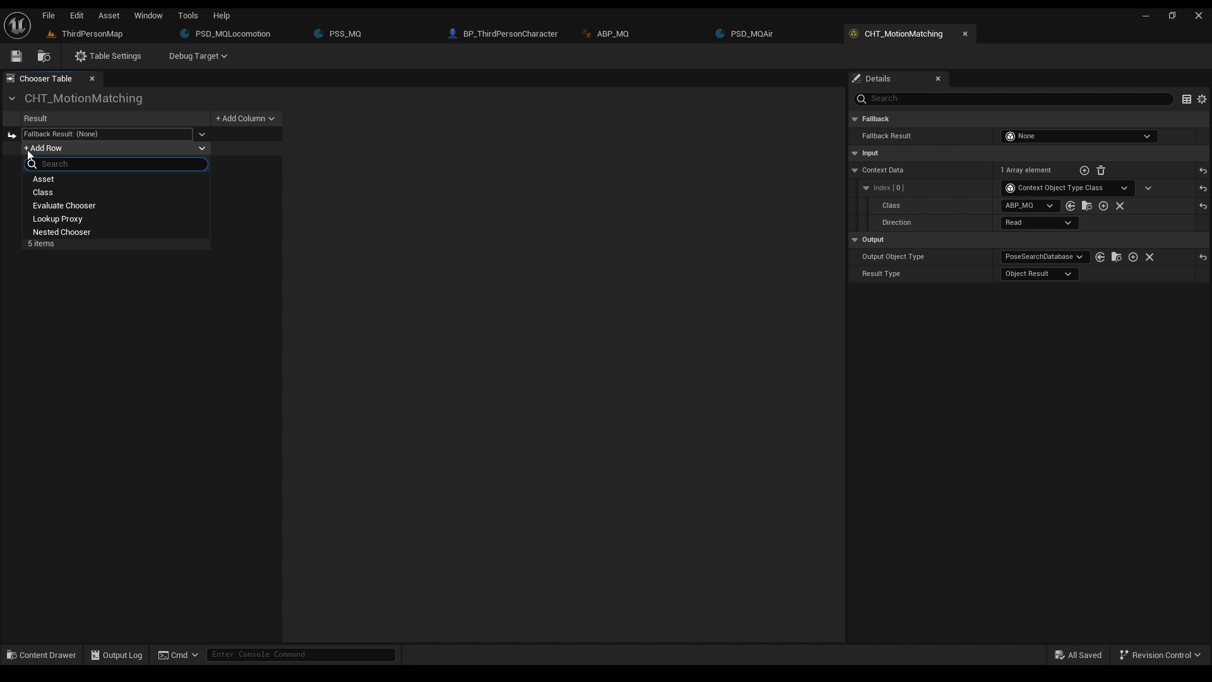
click(43, 178)
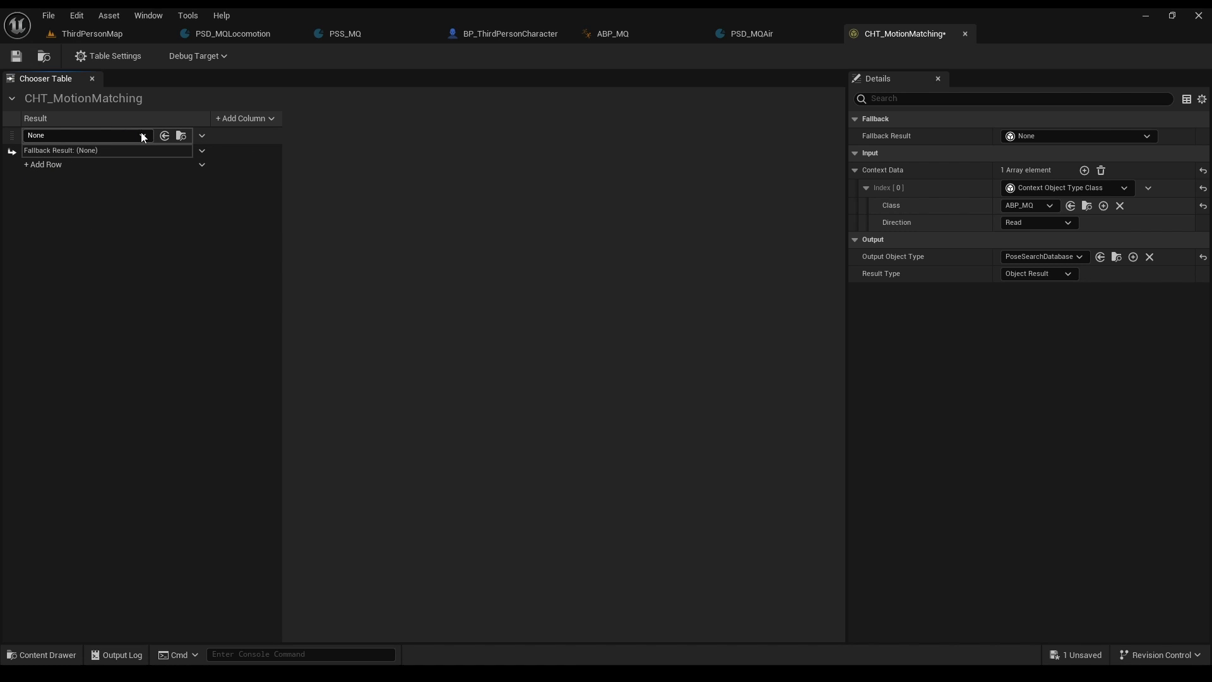
click(84, 135)
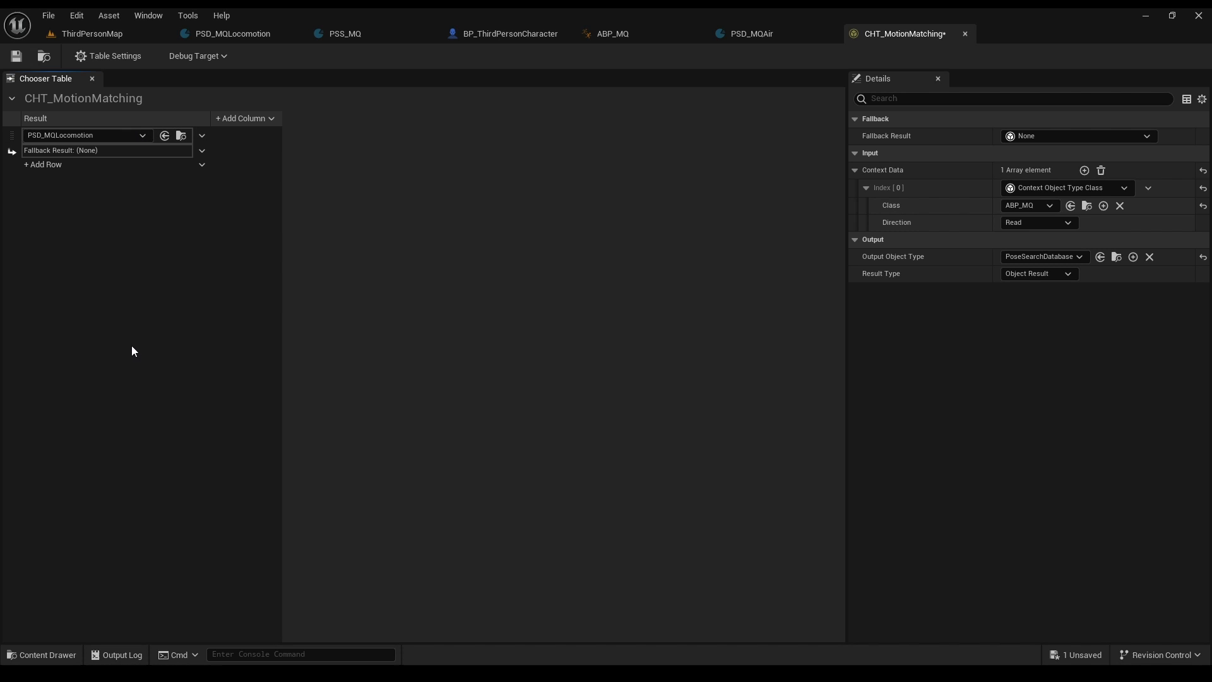
click(43, 164)
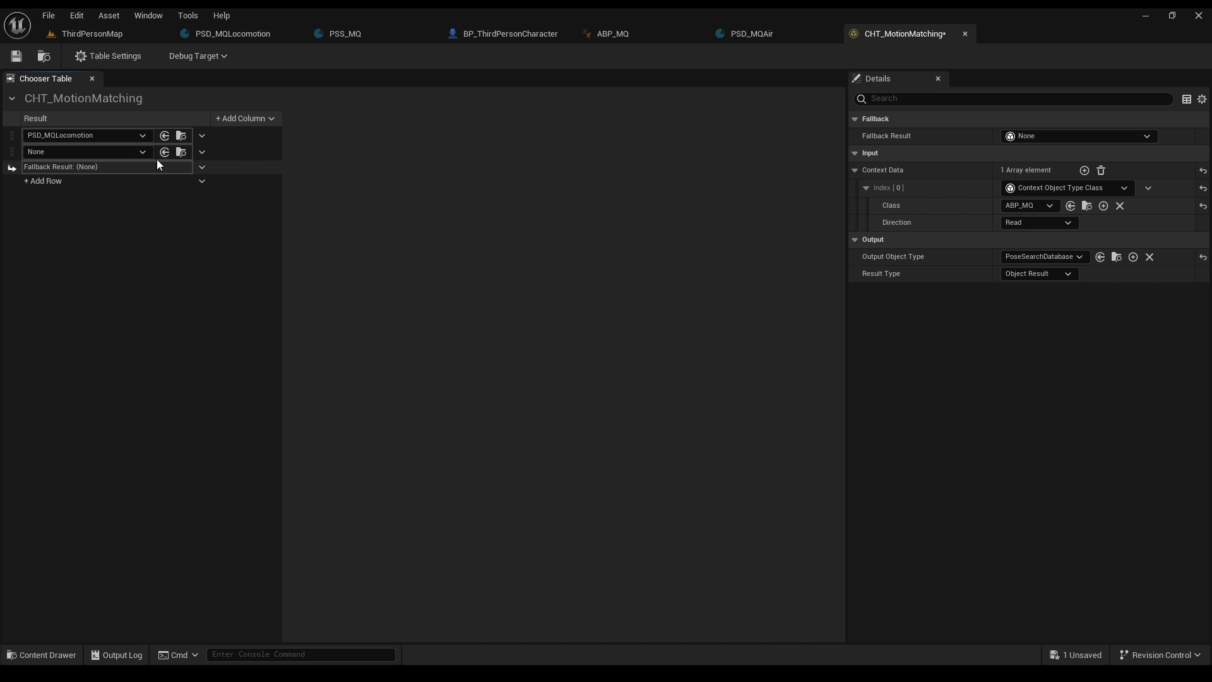
click(143, 151)
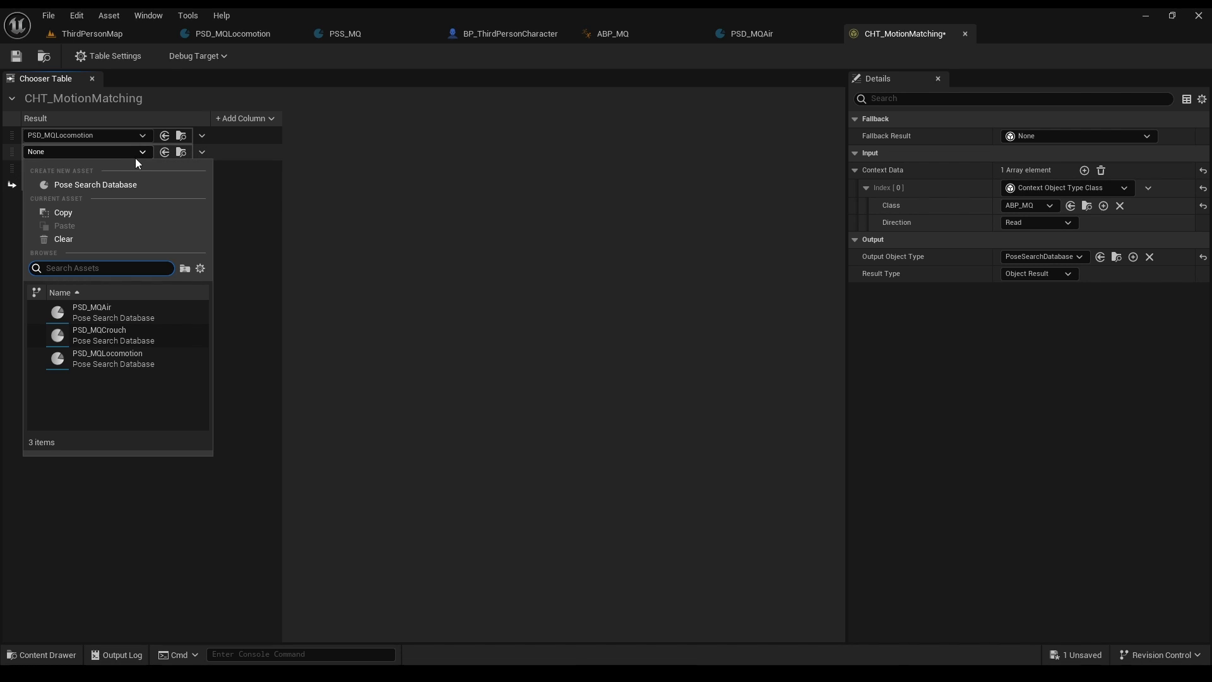
click(92, 307)
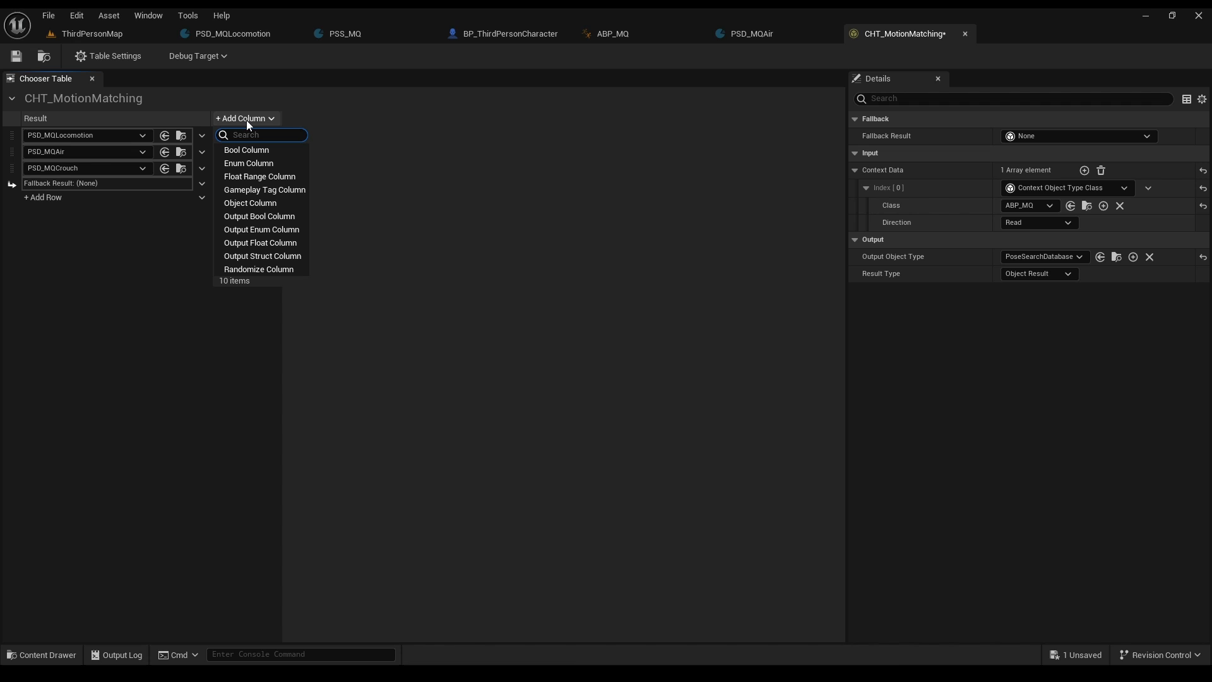
mouse_move(246, 150)
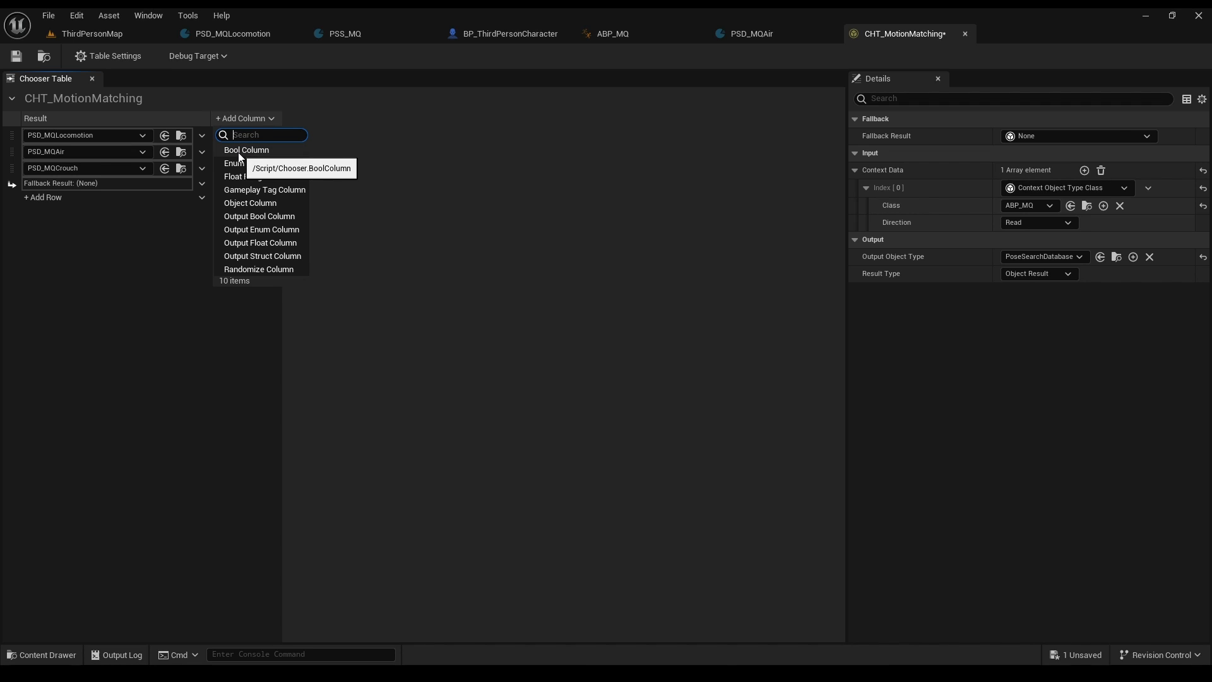
Step: Add two bool columns bound to Is Crouching and Is Falling
click(246, 150)
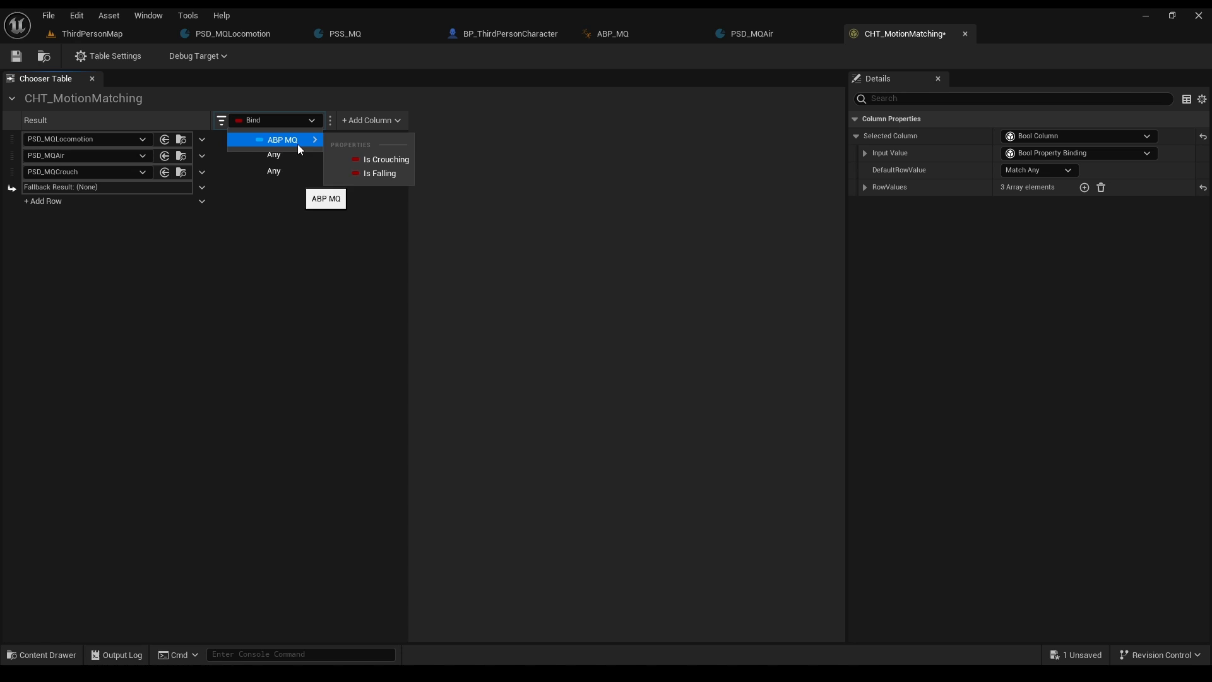
click(387, 159)
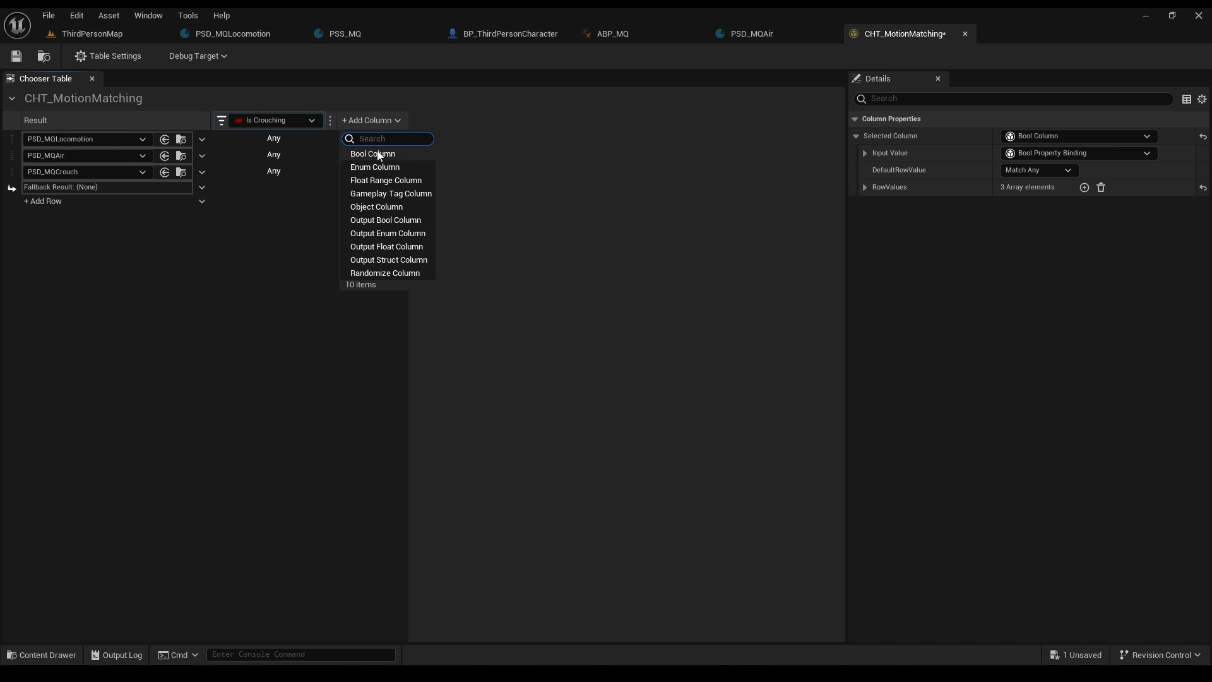
click(371, 154)
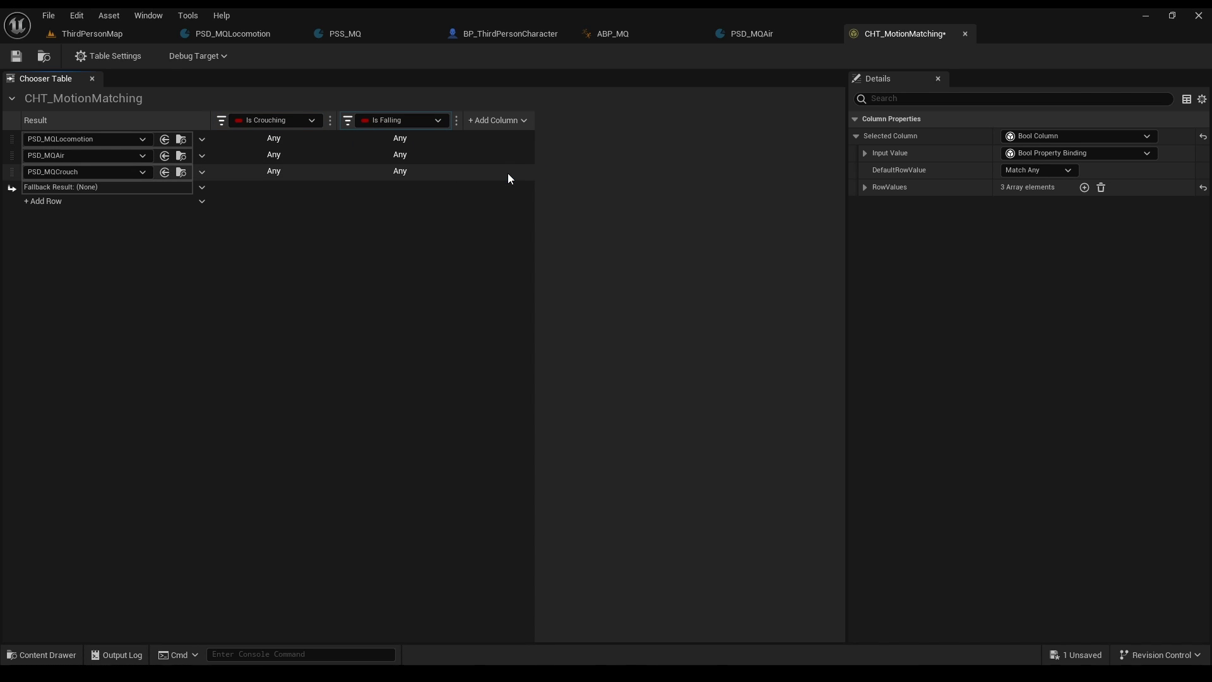
click(619, 33)
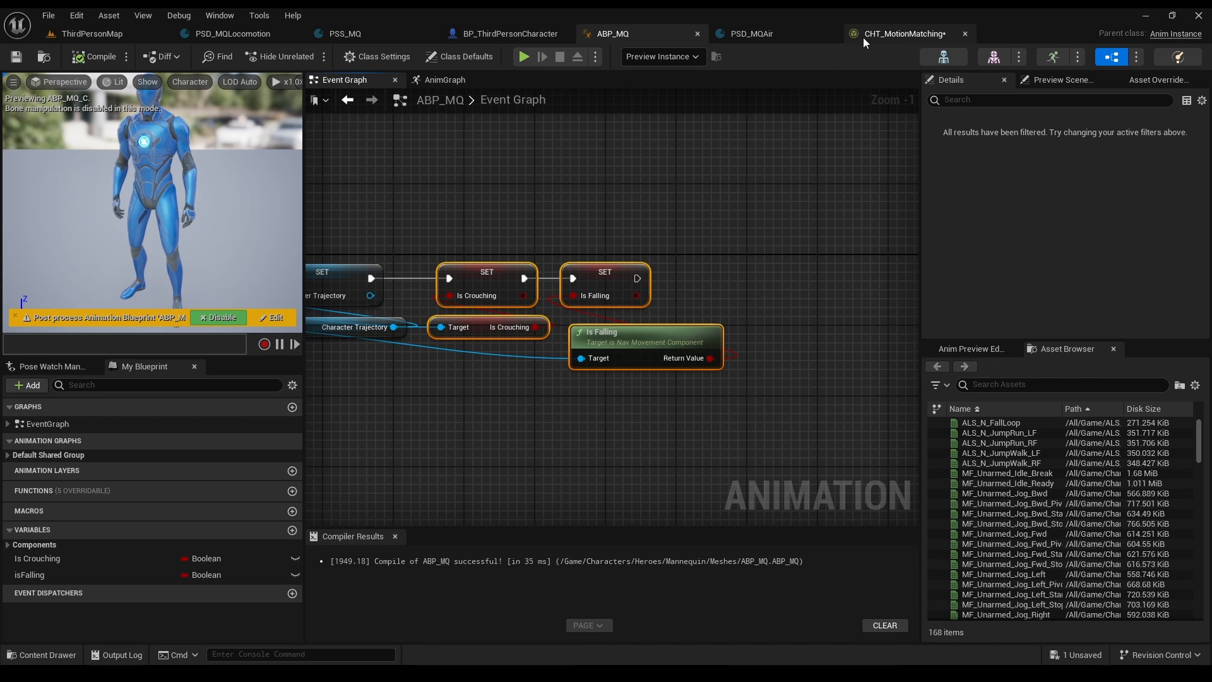
Step: Set locomotion row to crouching False/falling False and air row to crouching False/falling True
click(902, 32)
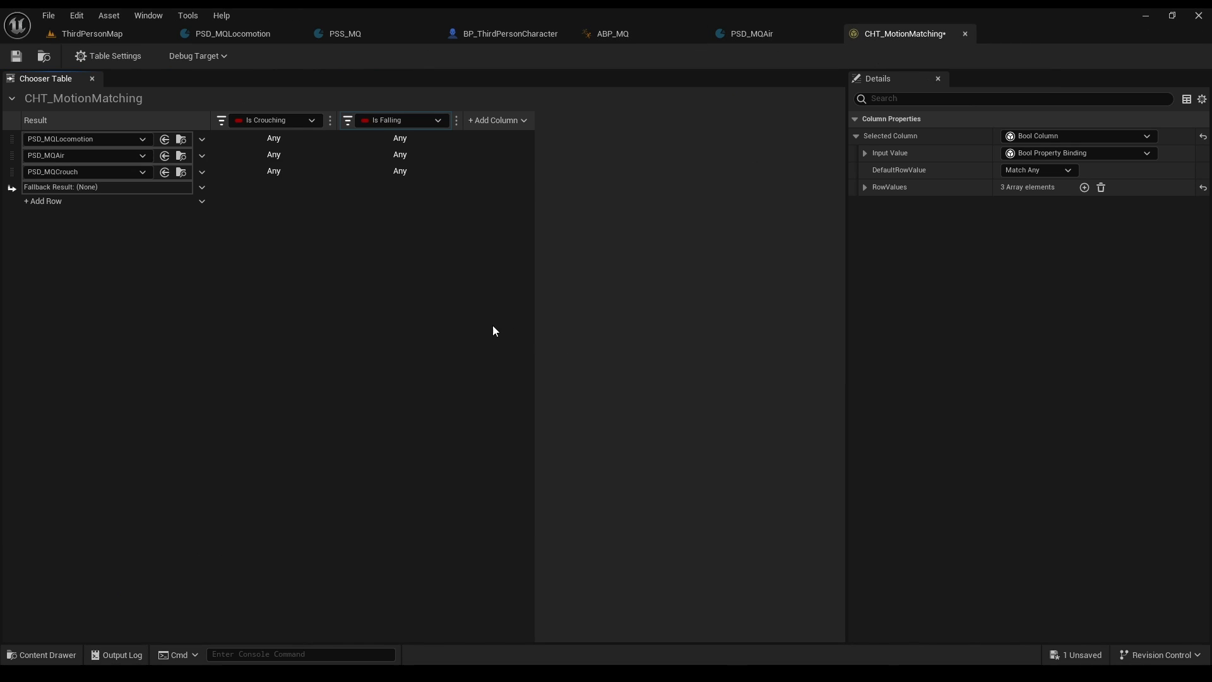
click(274, 138)
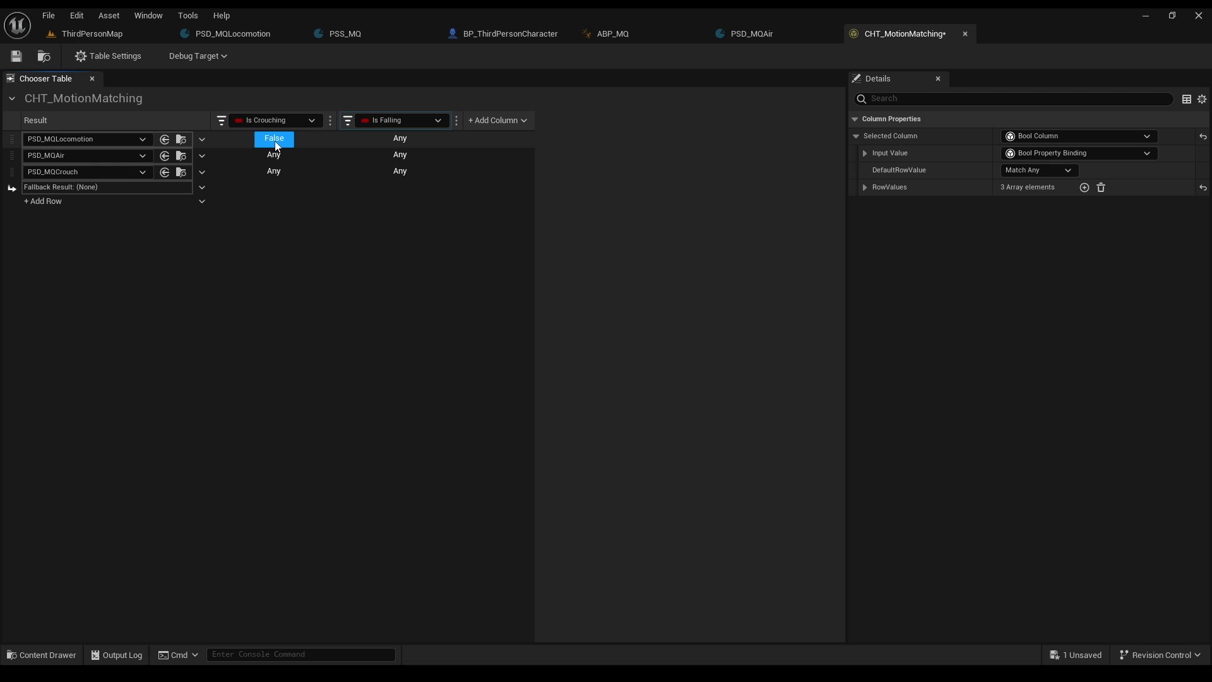
click(400, 139)
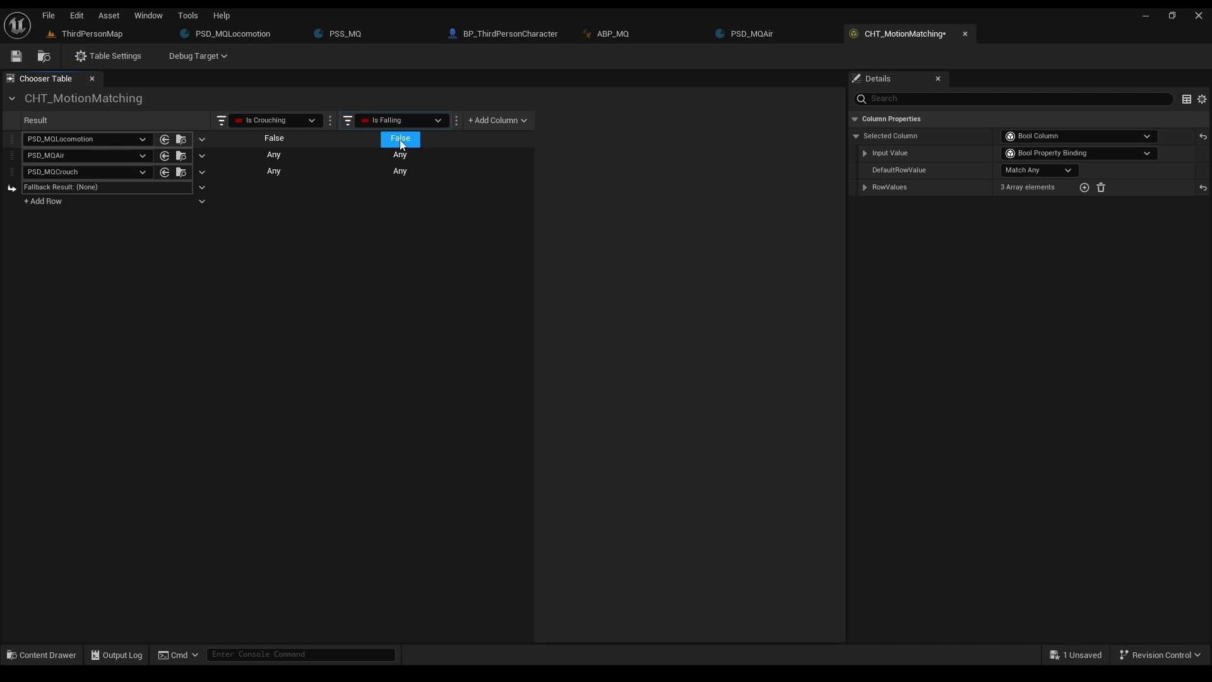
click(274, 154)
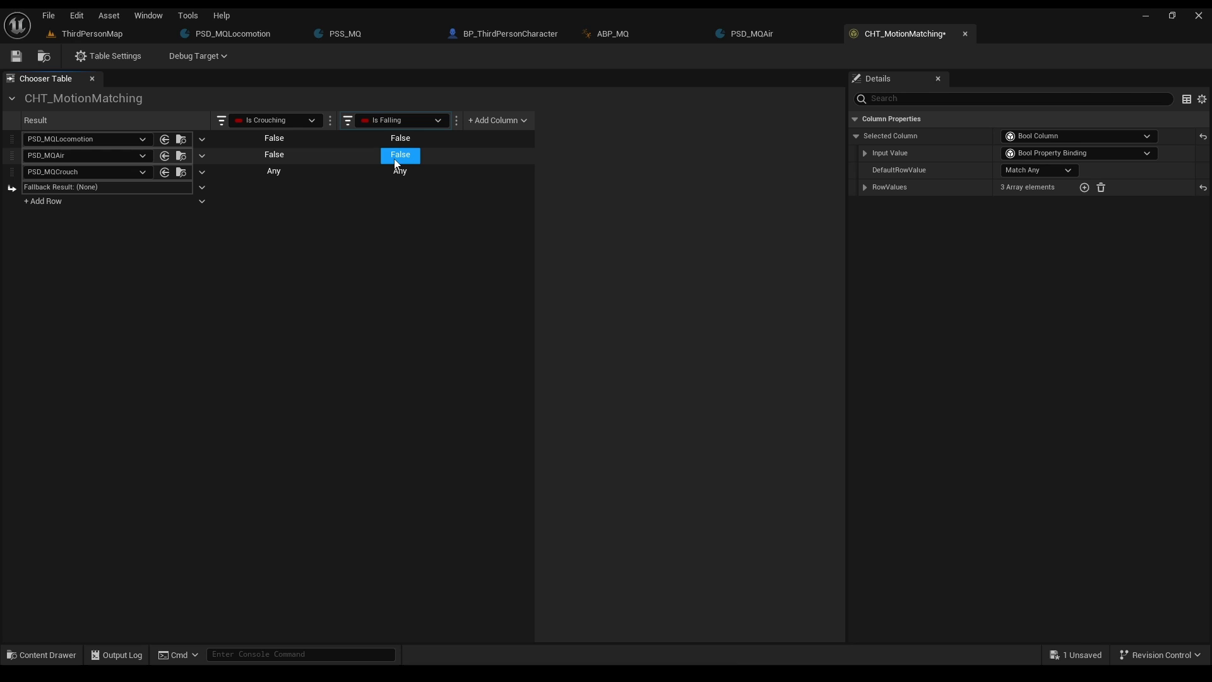
click(400, 154)
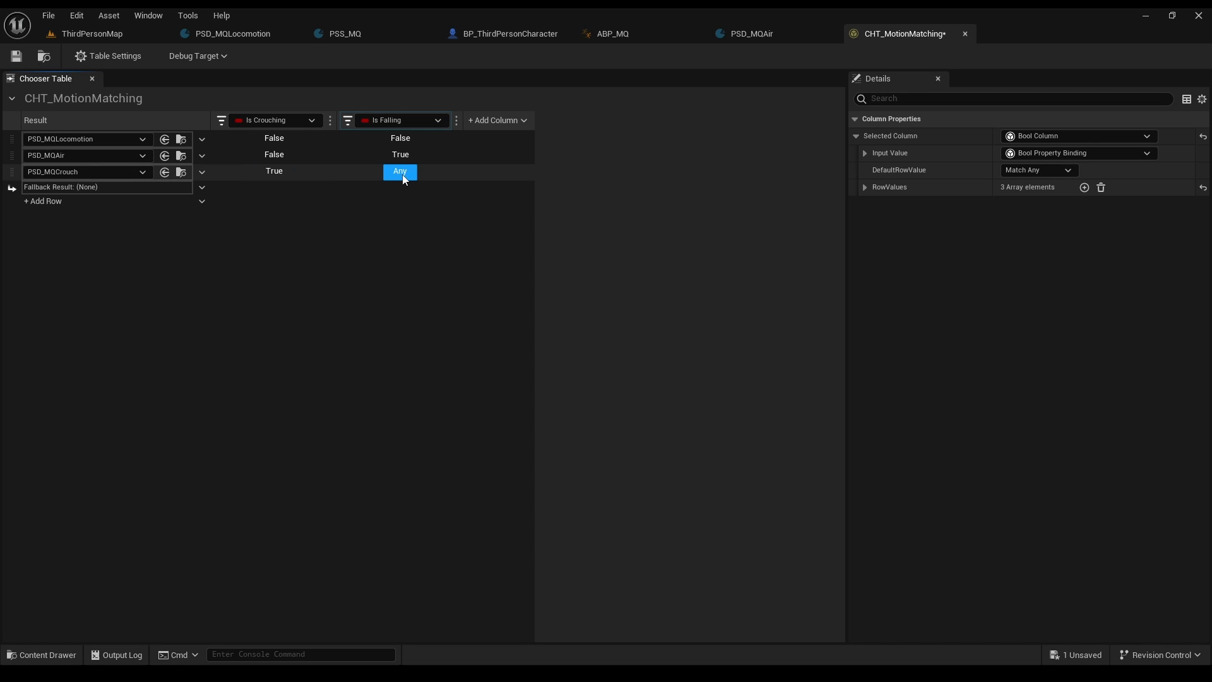
click(611, 33)
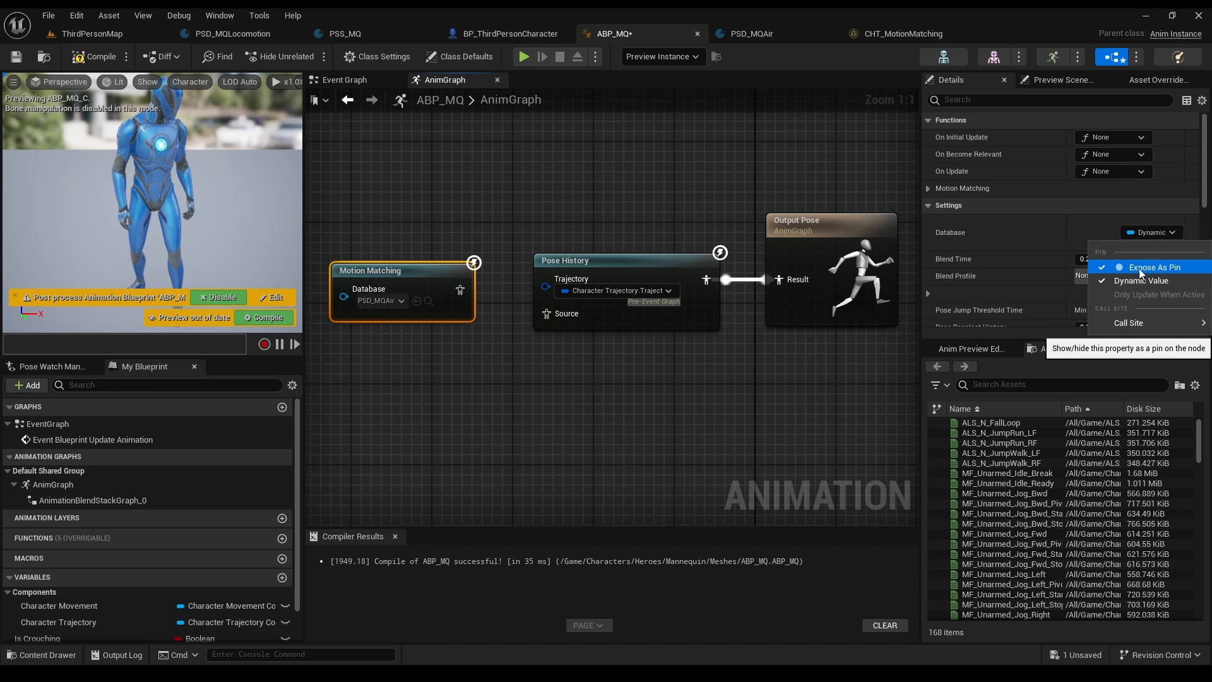
Step: Unexpose the database pin and create an OnUpdate function binding for the Motion Matching node
click(1155, 266)
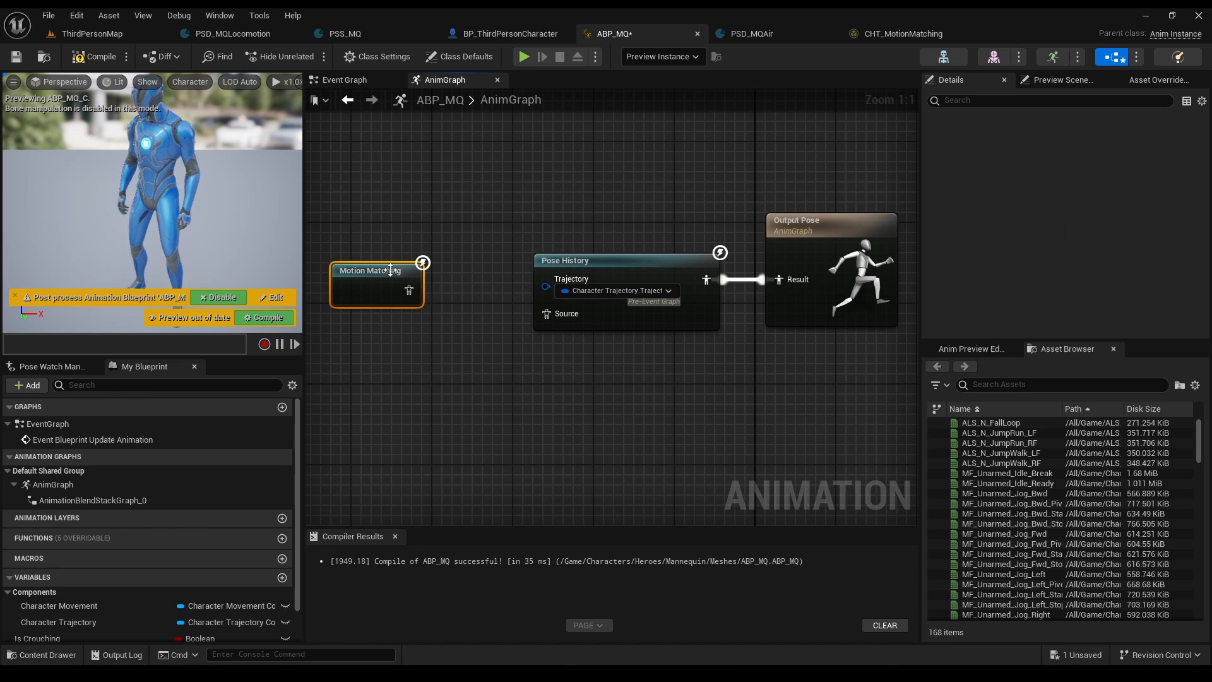
click(376, 277)
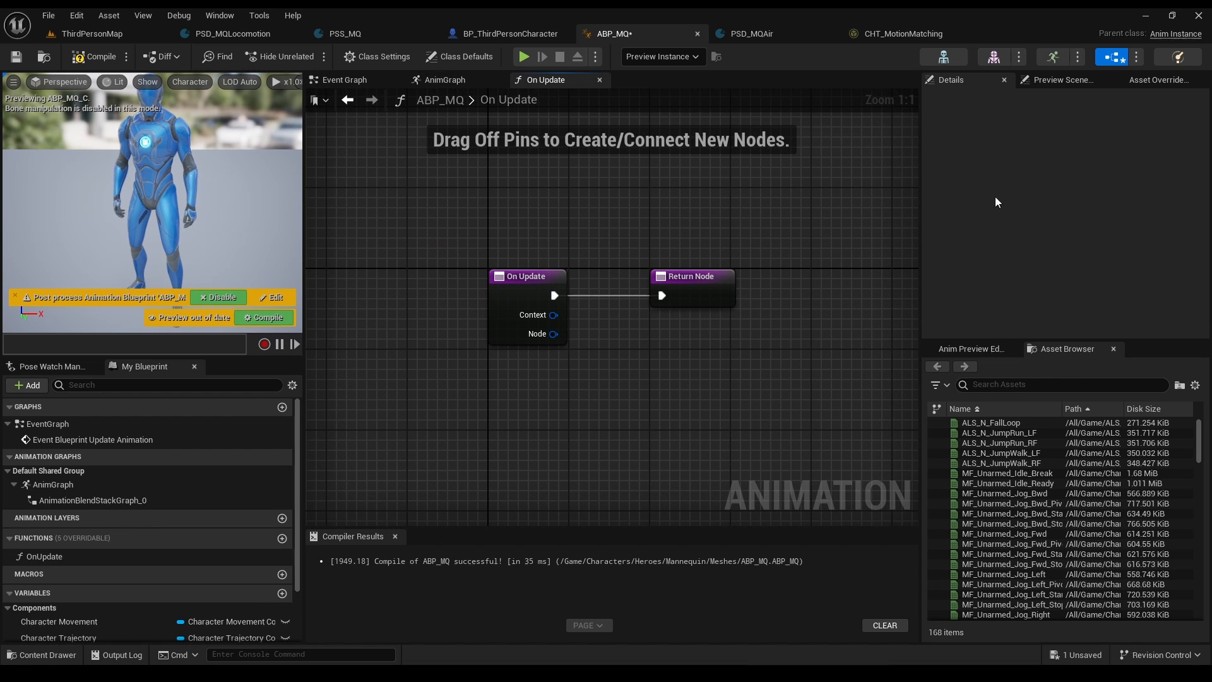
click(445, 79)
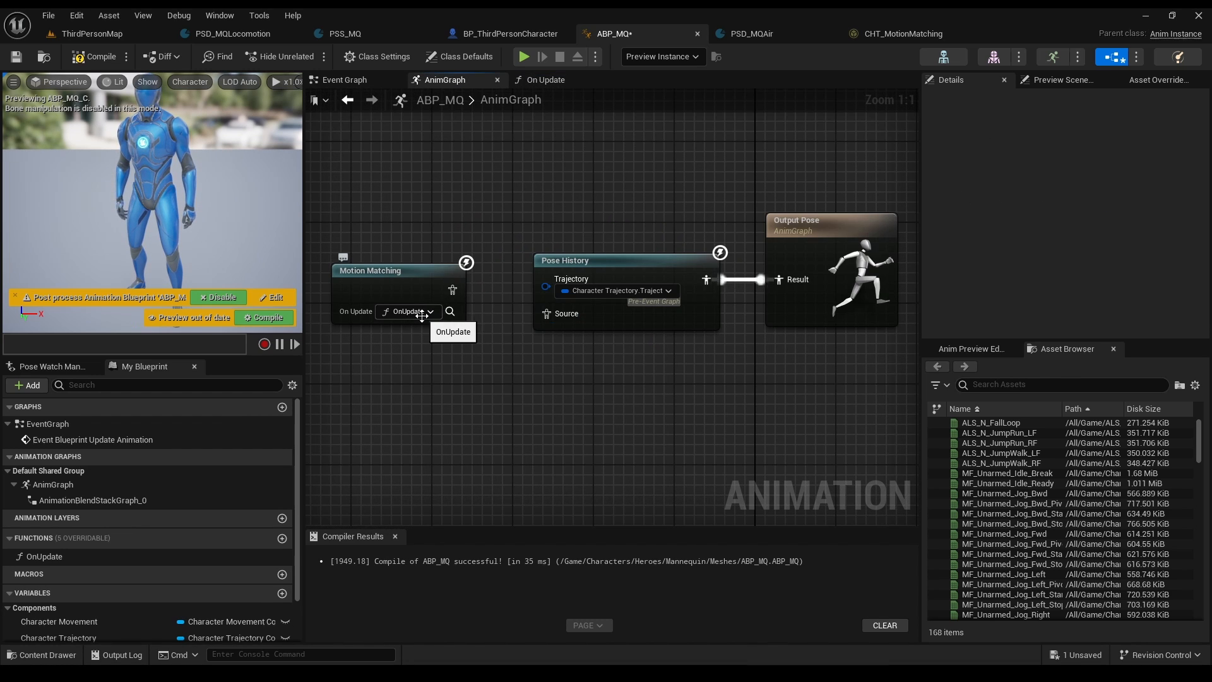
click(372, 281)
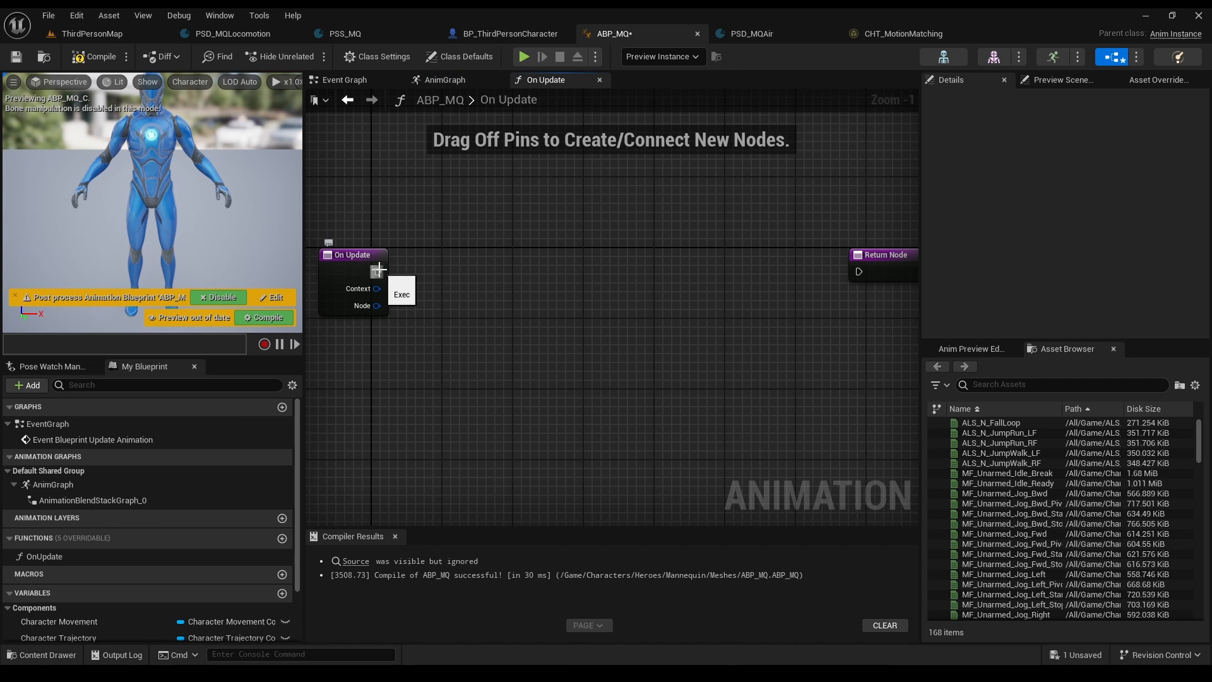
Step: Evaluate CHT_MotionMatching, convert to Motion Matching node and set its database to search
text(eval)
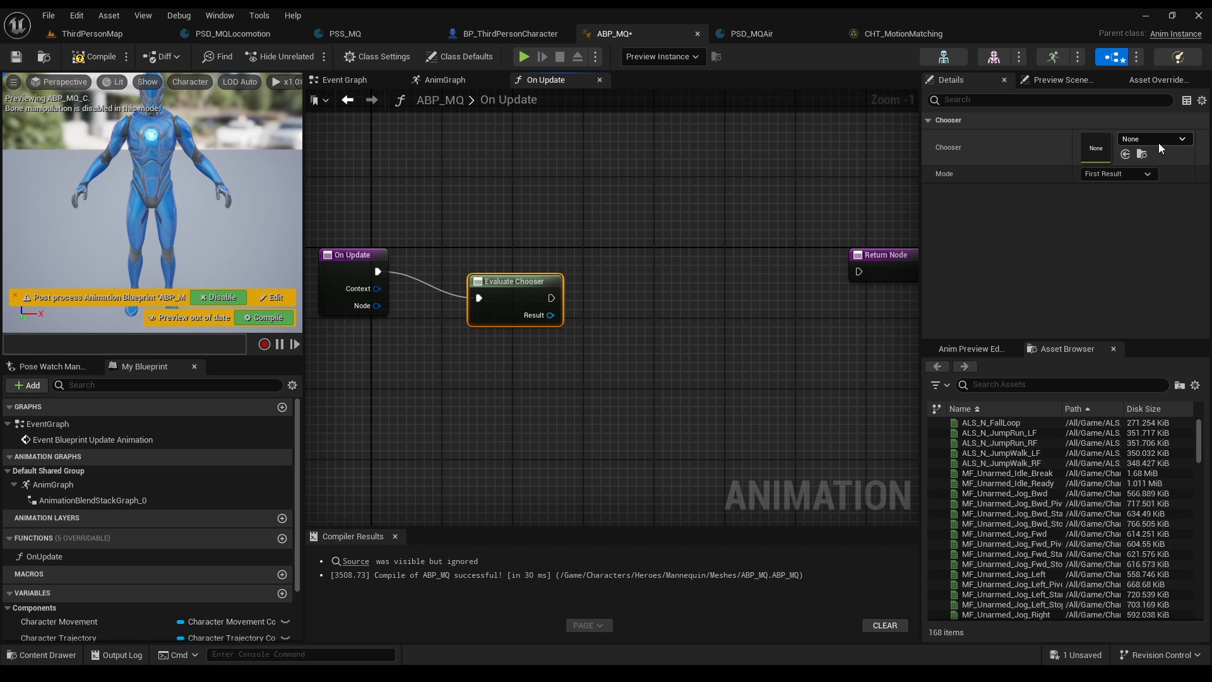
click(1152, 139)
text(c)
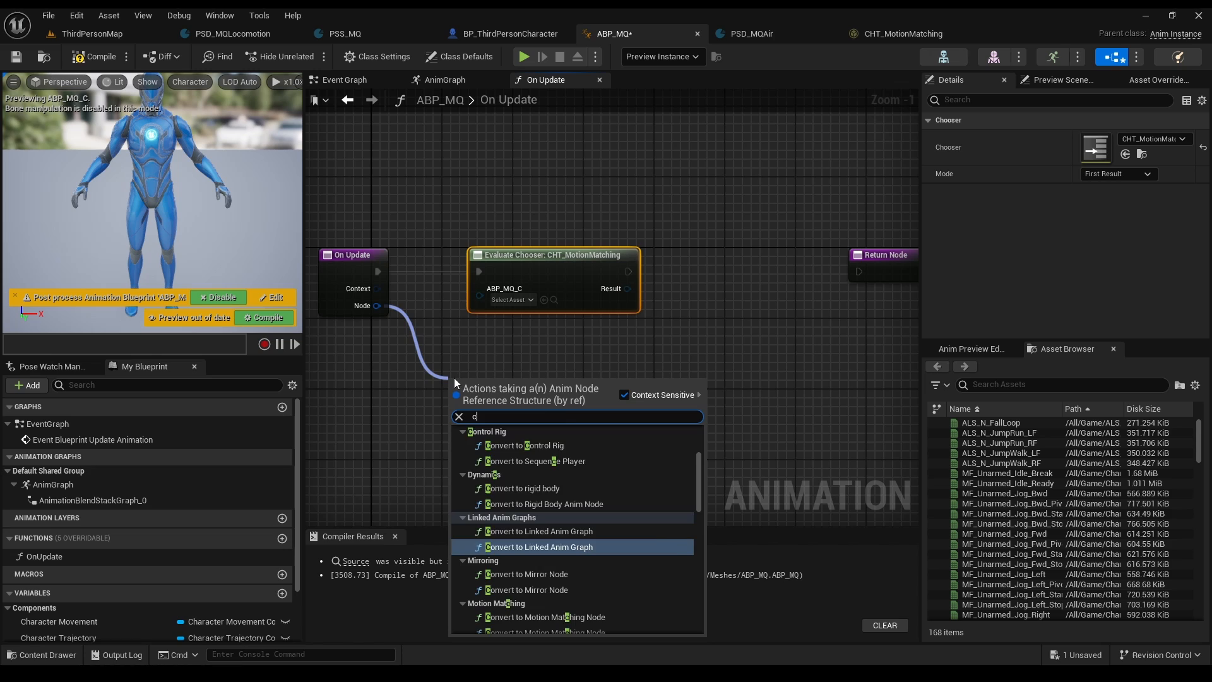
text(onvert to motio)
text(dat)
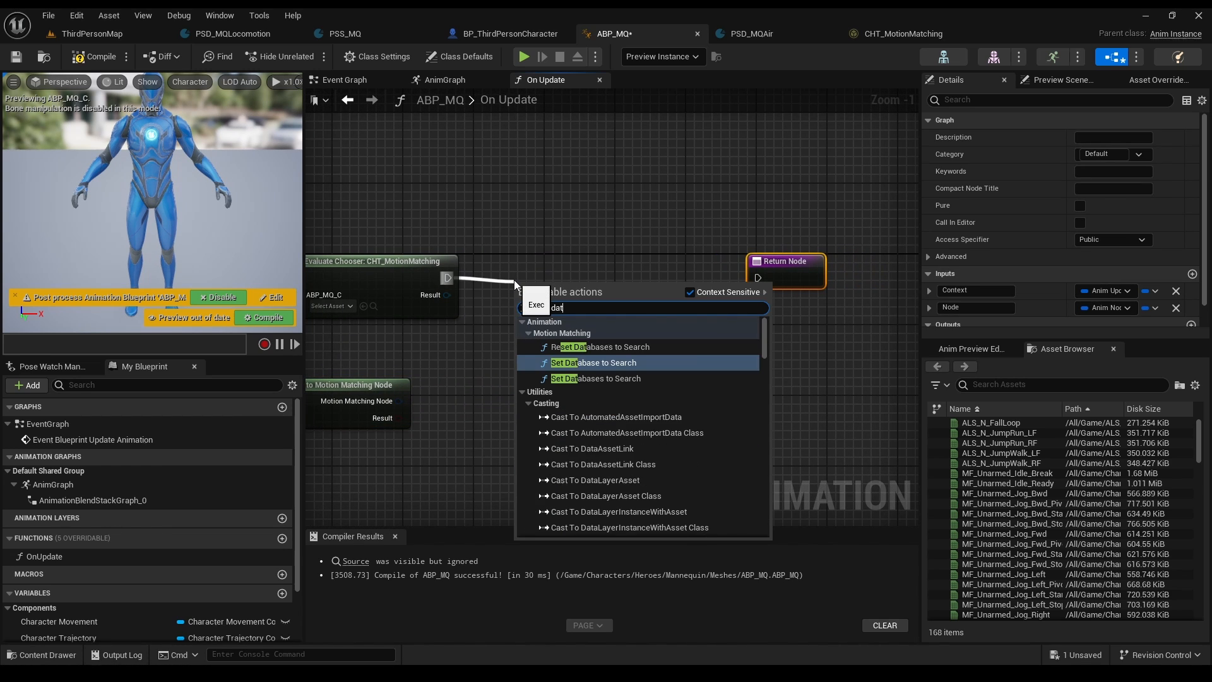
click(594, 363)
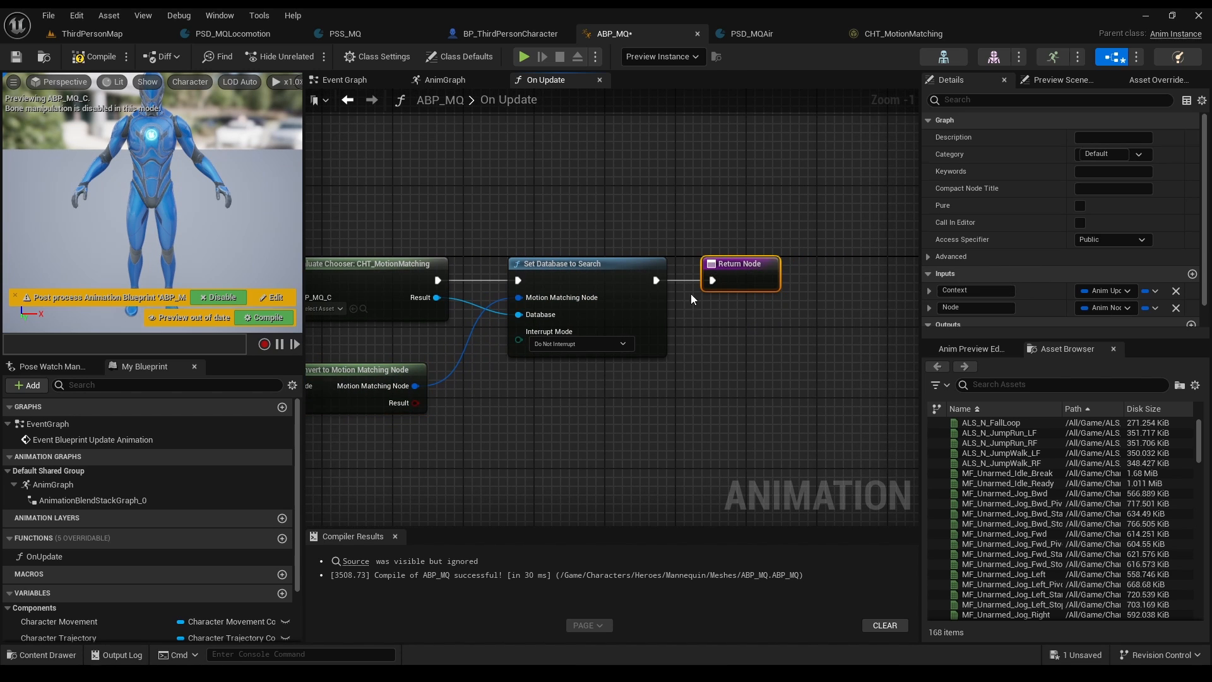
click(580, 344)
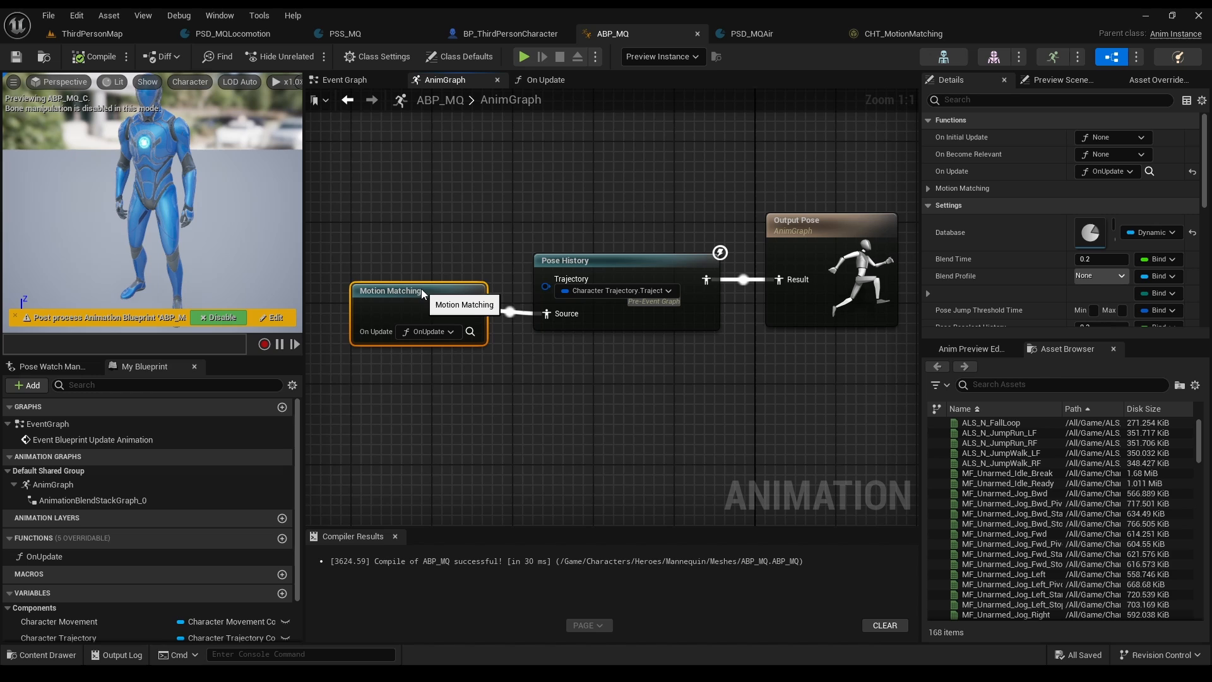
Step: Run a test play session with Rewind Debugger recording the chosen actor
double_click(390, 290)
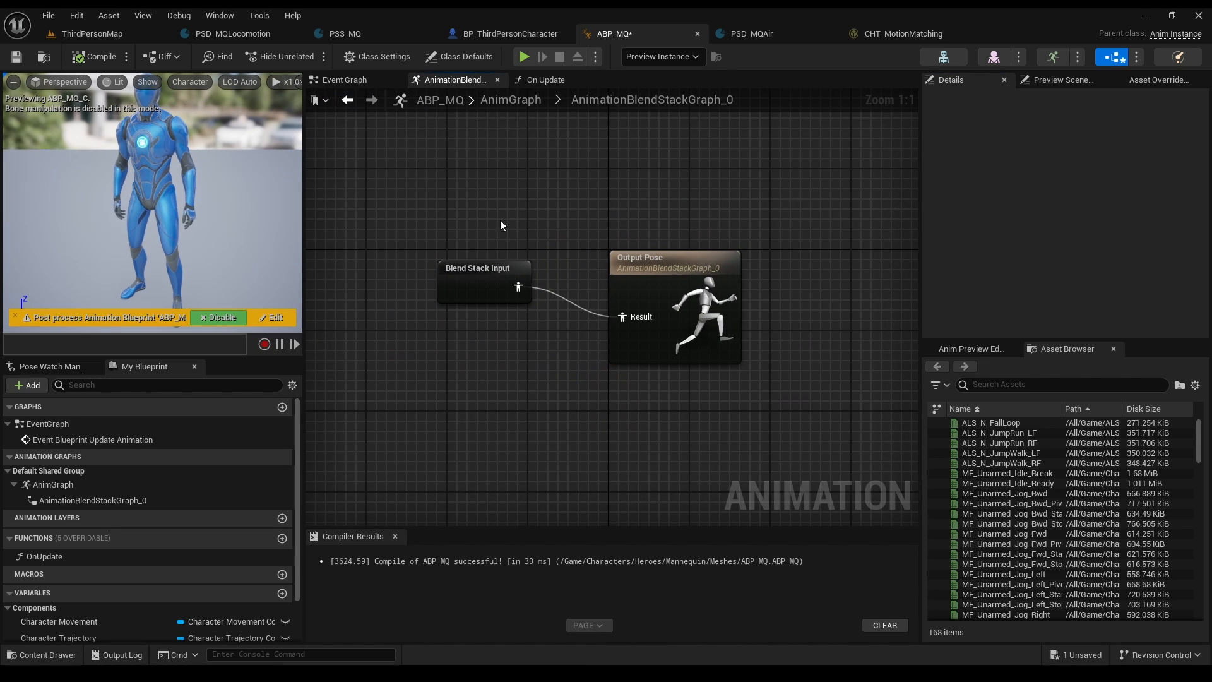
mouse_move(346, 98)
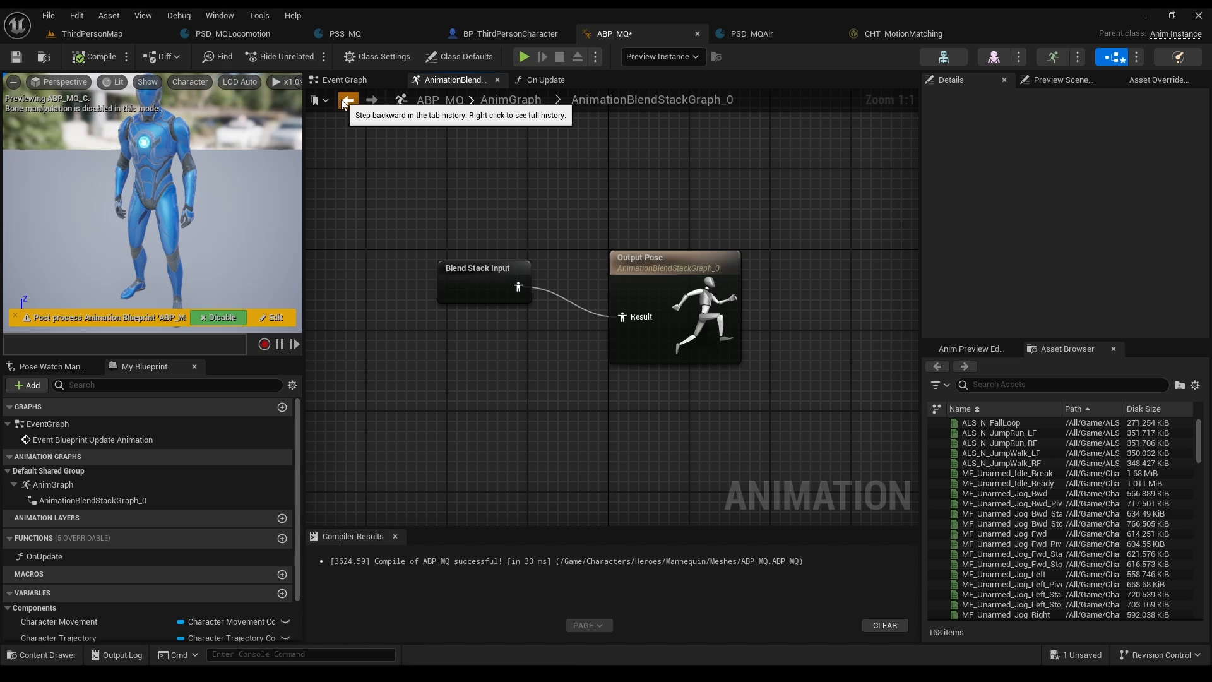
click(91, 33)
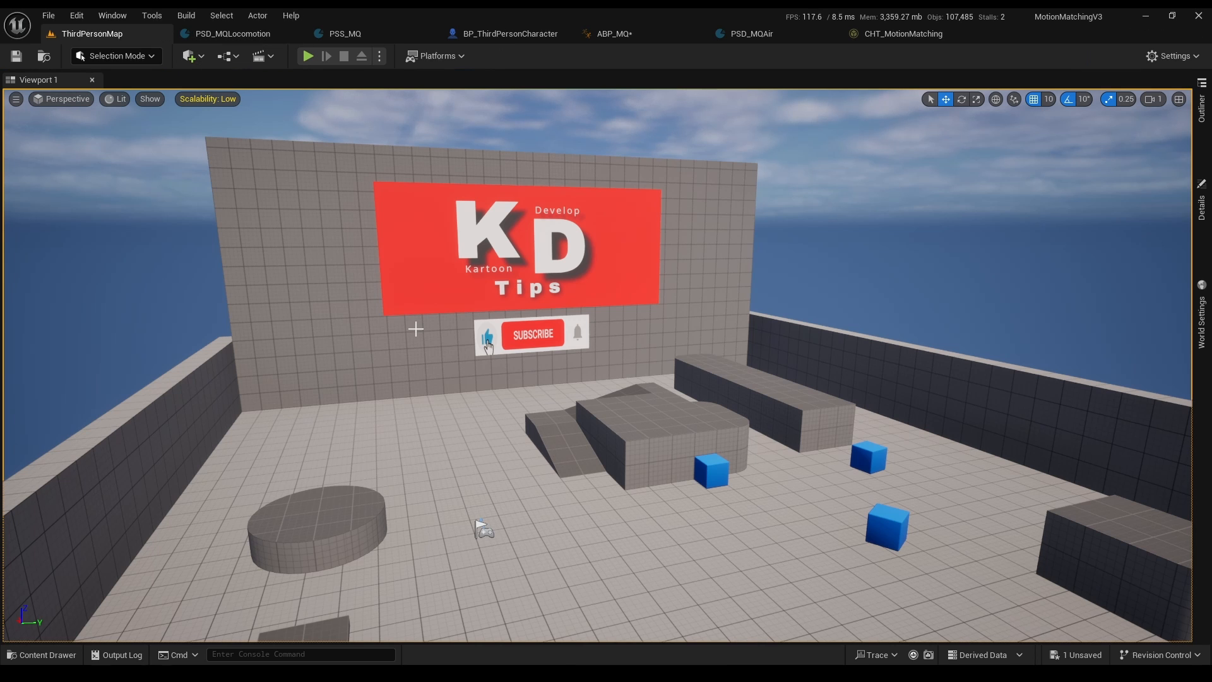
click(152, 15)
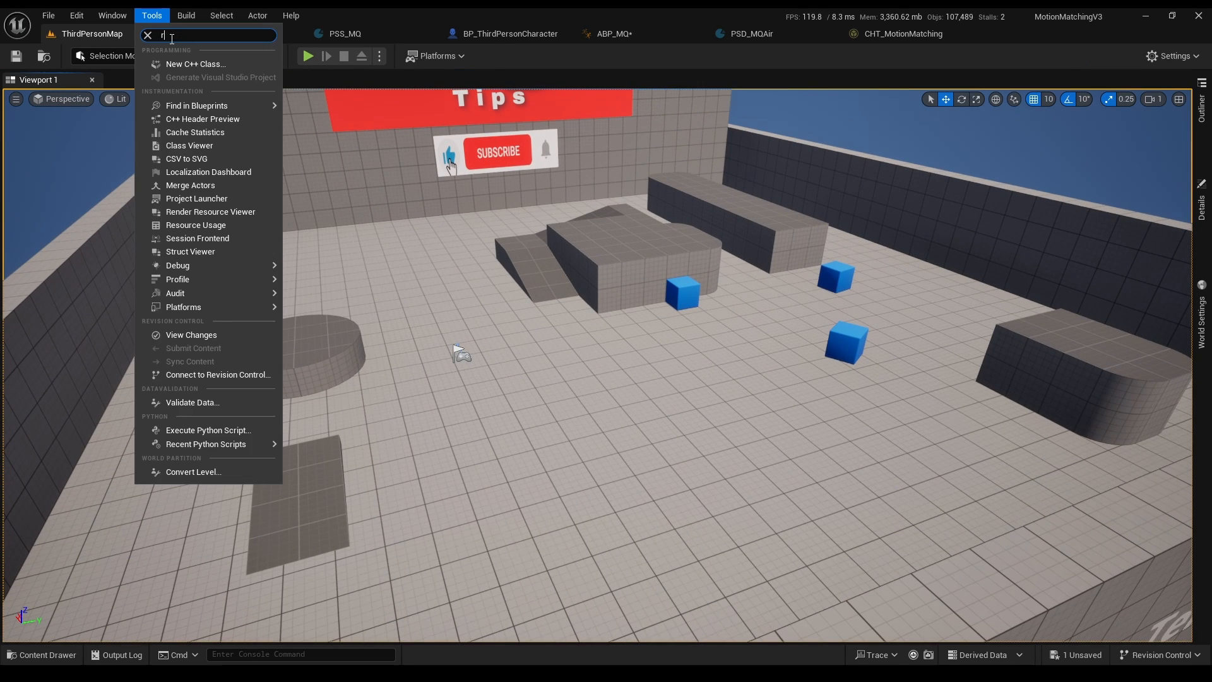
text(ew)
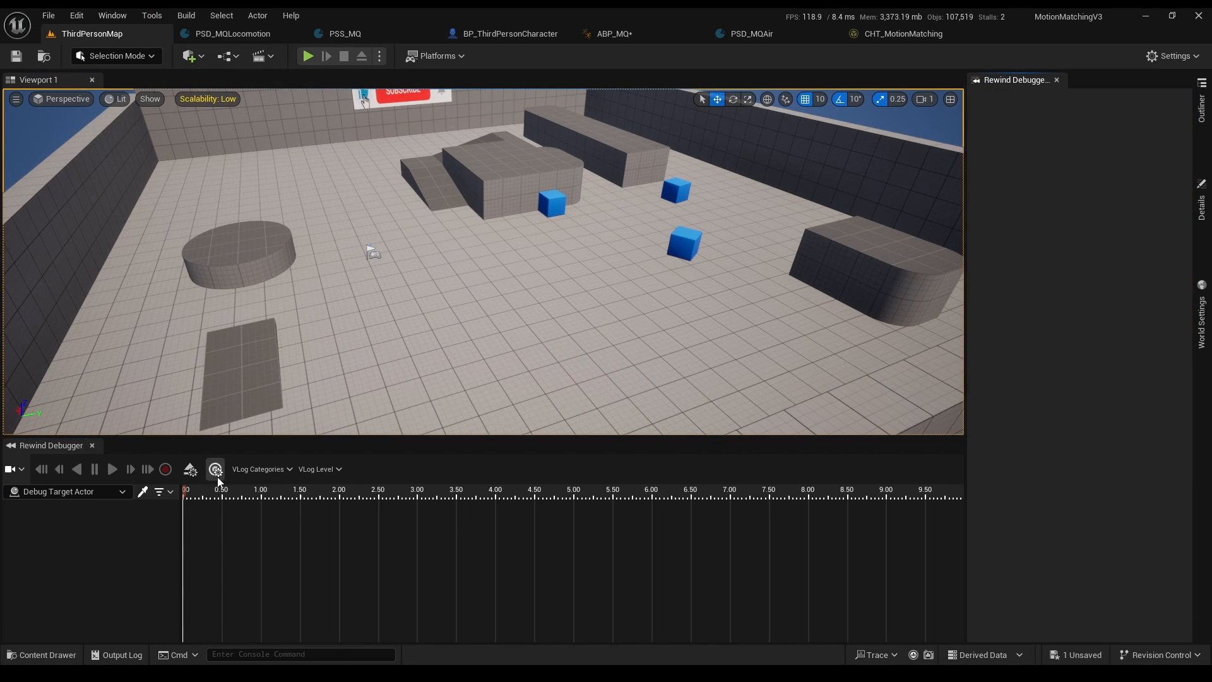
click(308, 56)
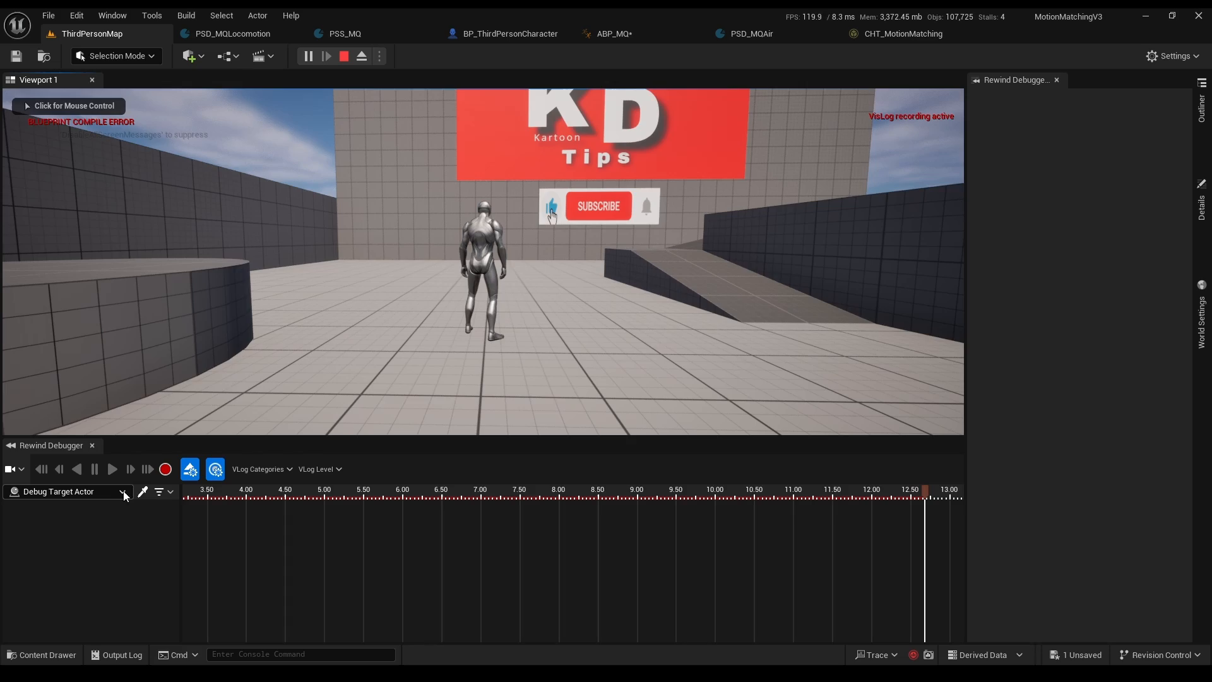
click(66, 491)
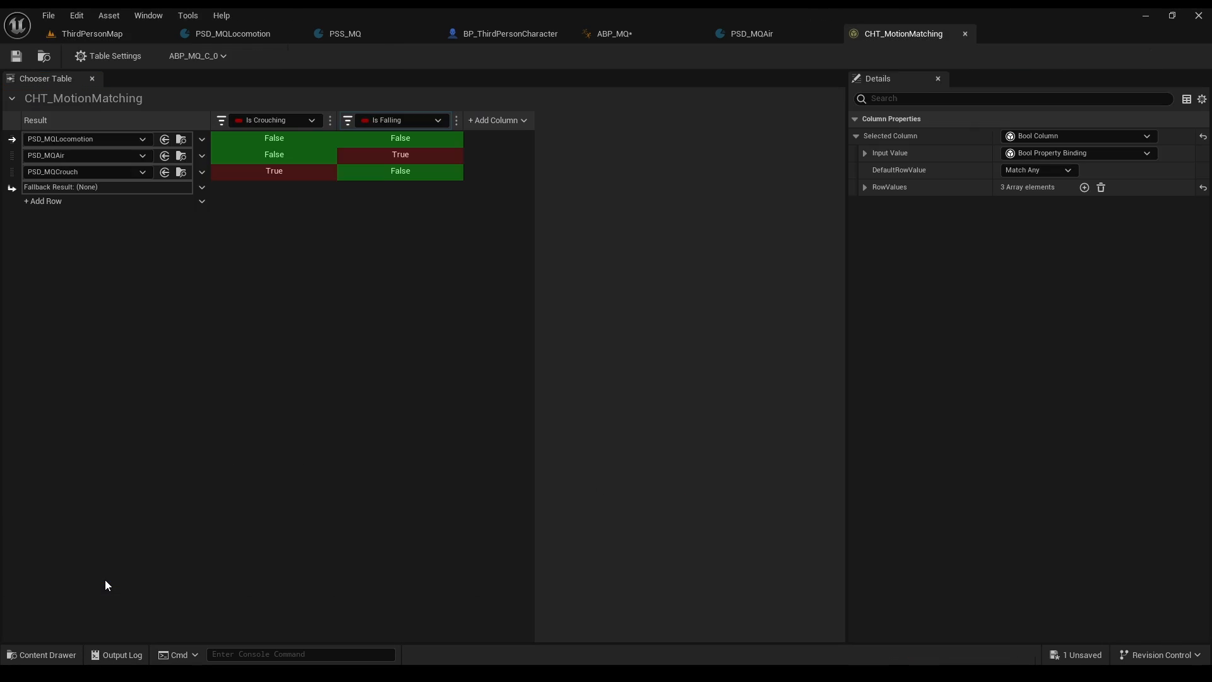
mouse_move(902, 32)
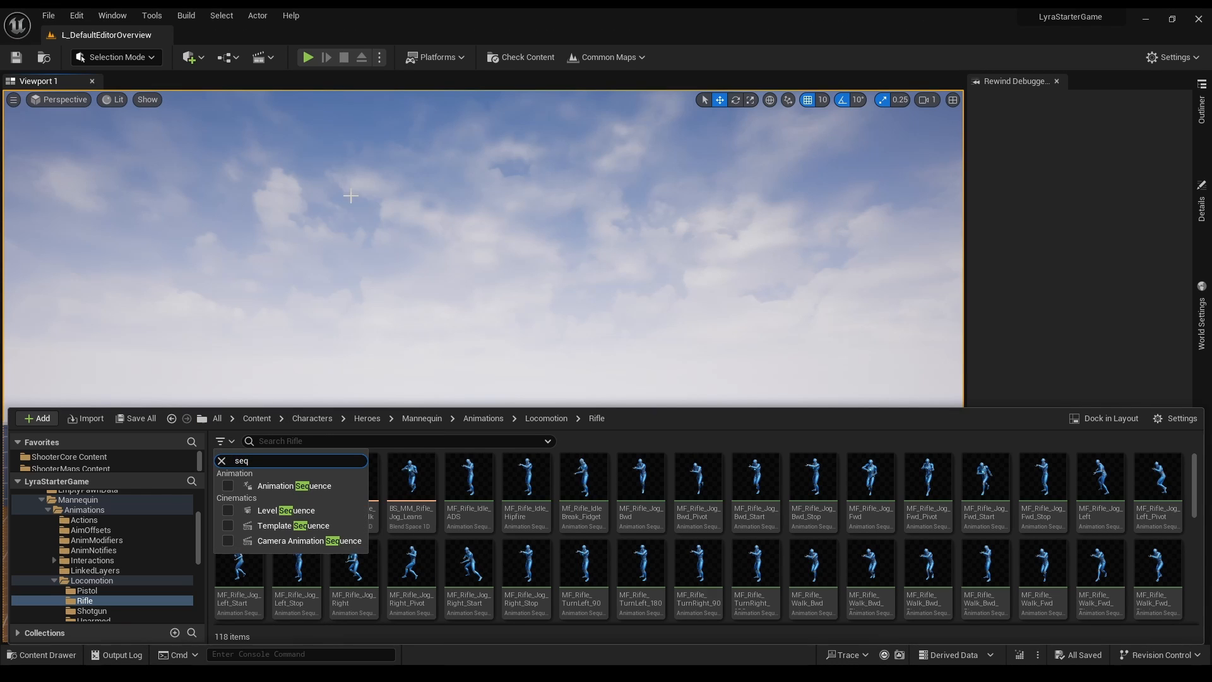
Step: Filter Lyra's Rifle folder to animation sequences and migrate the rifle assets to another project
click(227, 485)
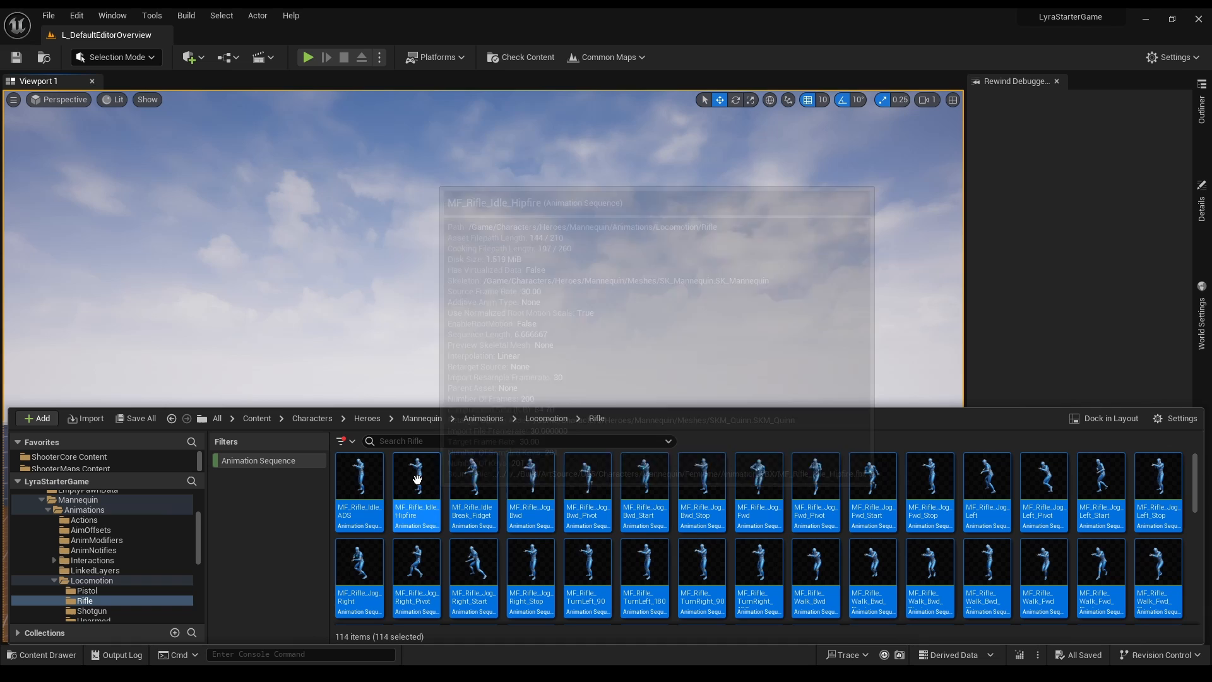
right_click(416, 478)
text(rifle)
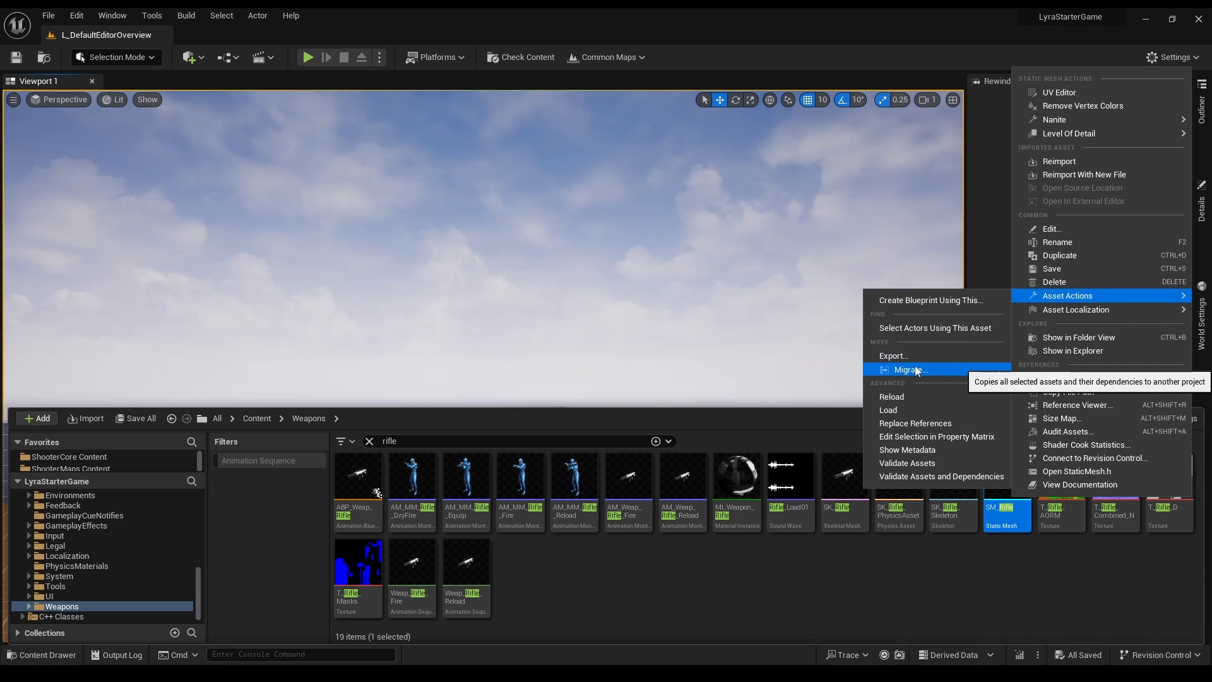
click(908, 370)
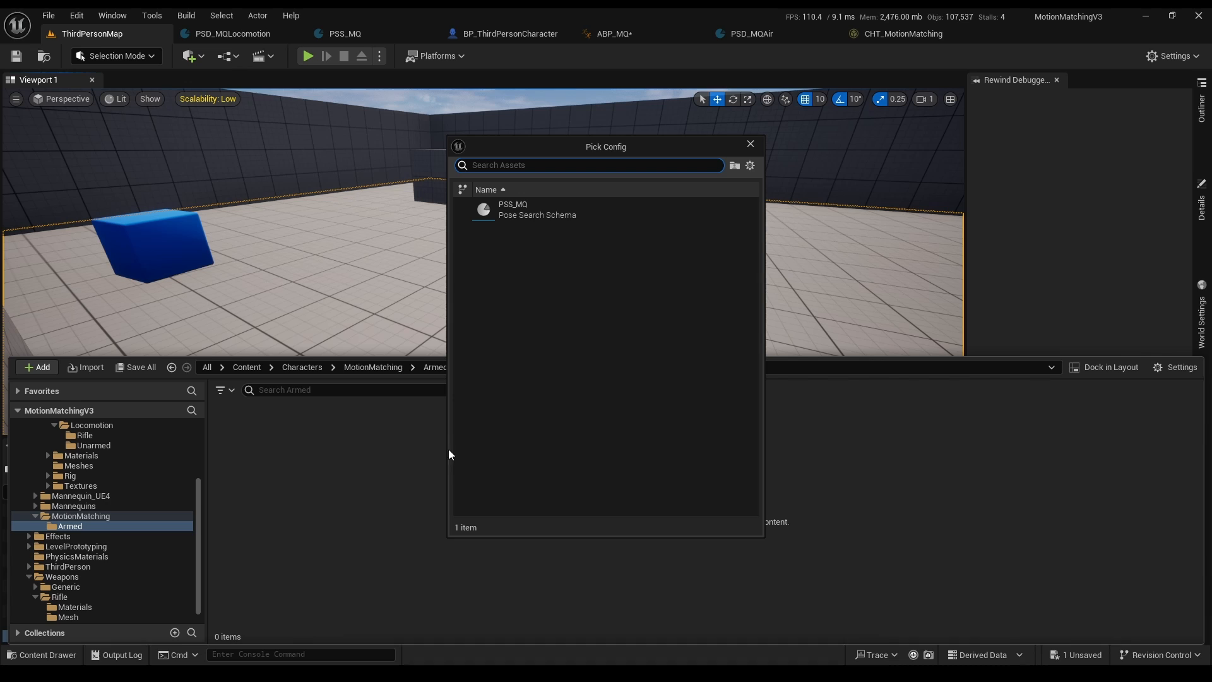
Step: Create pose search databases with the PSS_MQ schema, named PSD_Rifle…
double_click(512, 208)
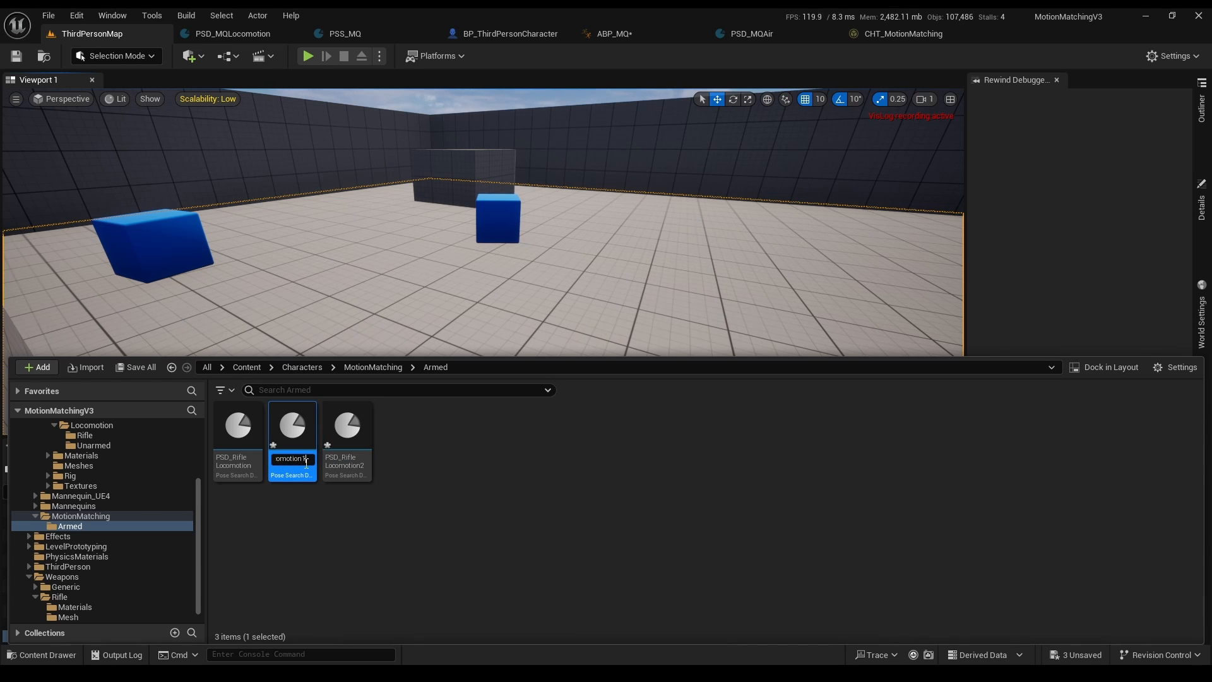
text(PSD_Rifle)
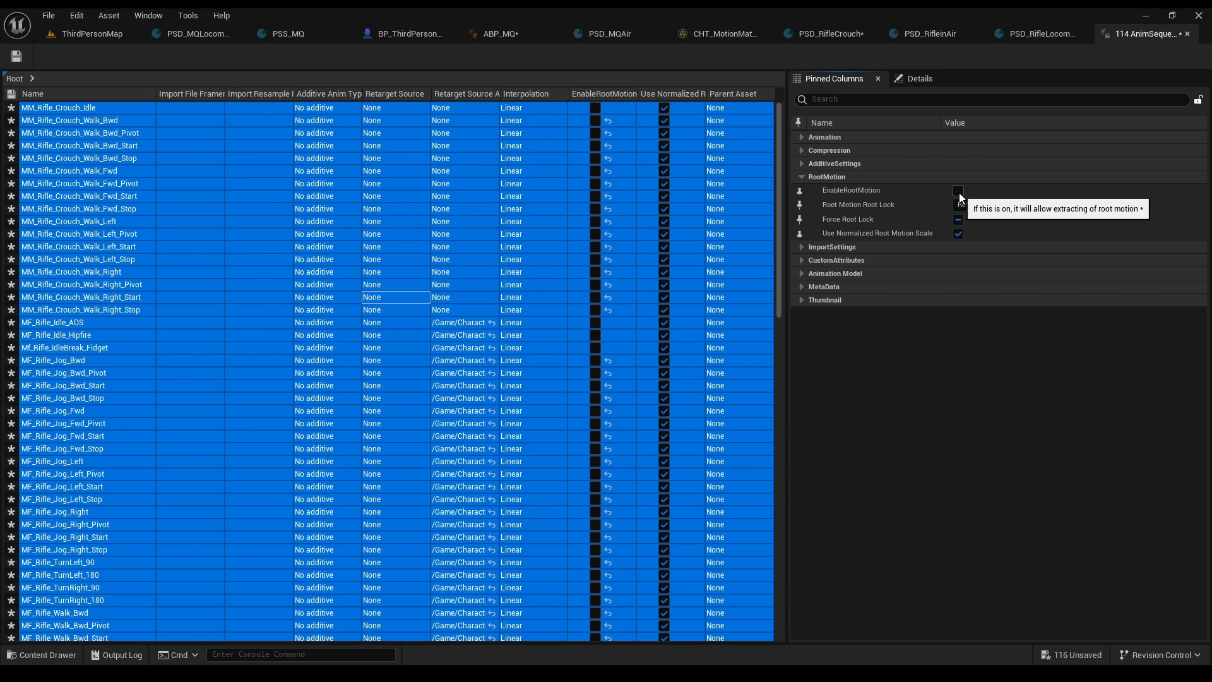
Step: Enable root motion on all rifle animations and add the rifle idle-break clip to PSD_RifleLocomotion
click(959, 191)
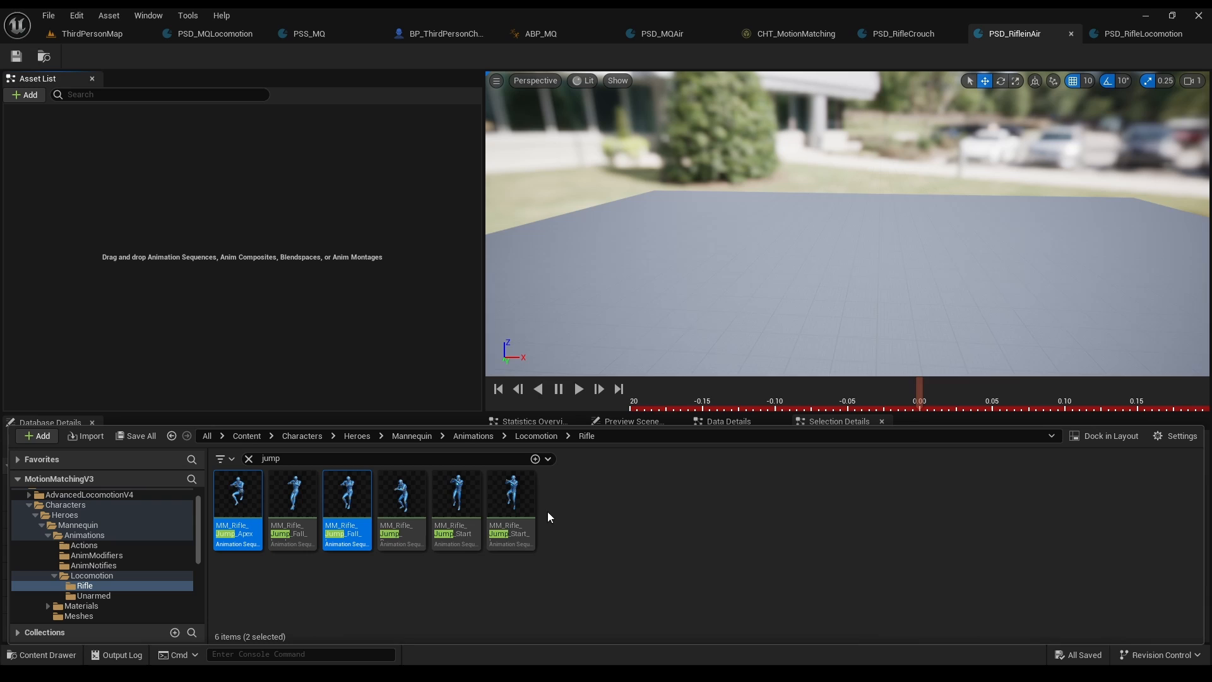
mouse_move(511, 495)
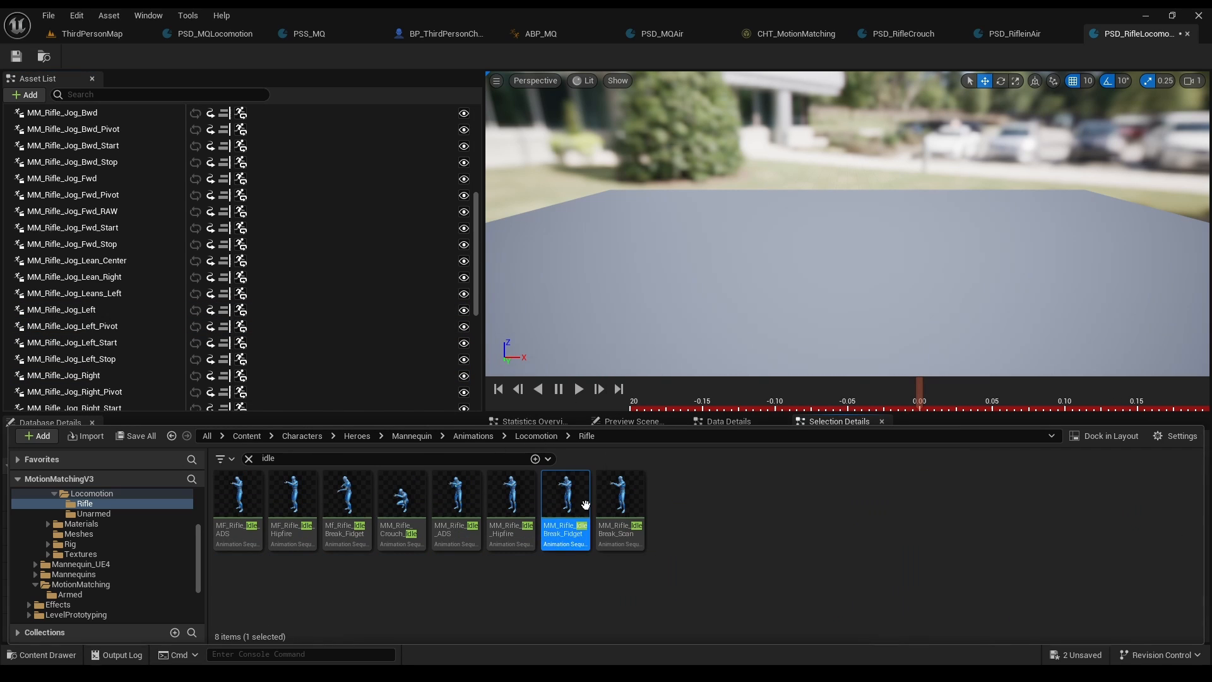
click(619, 495)
text(turn)
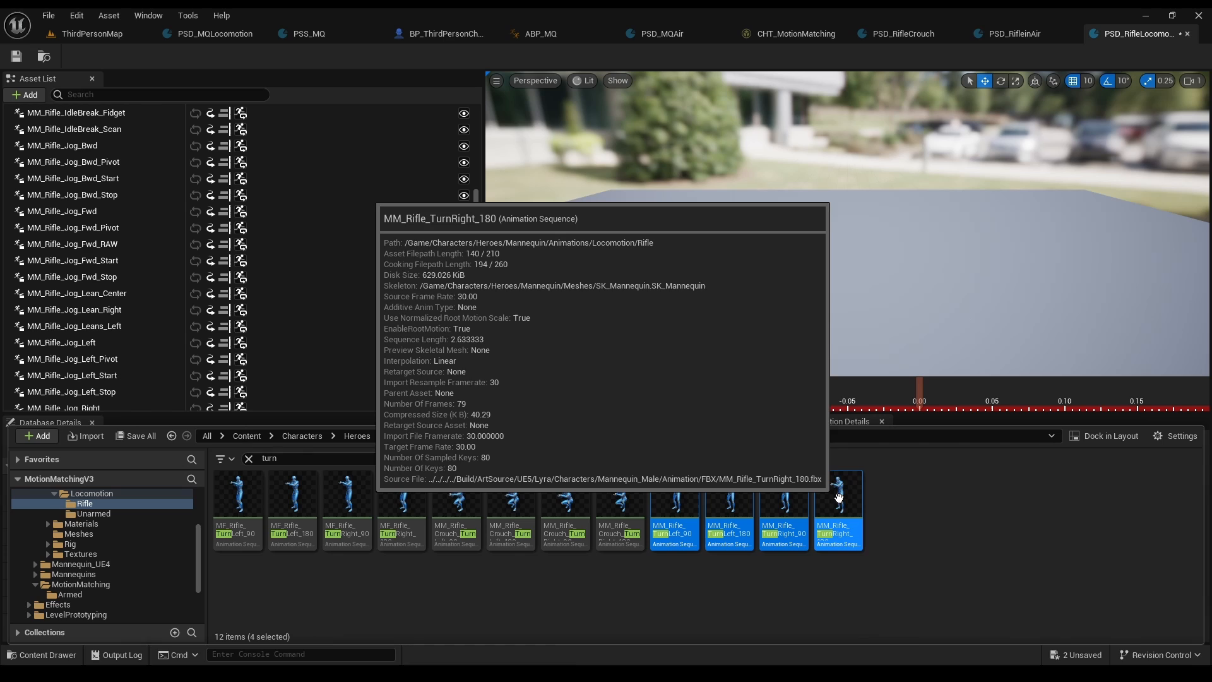
mouse_move(986, 398)
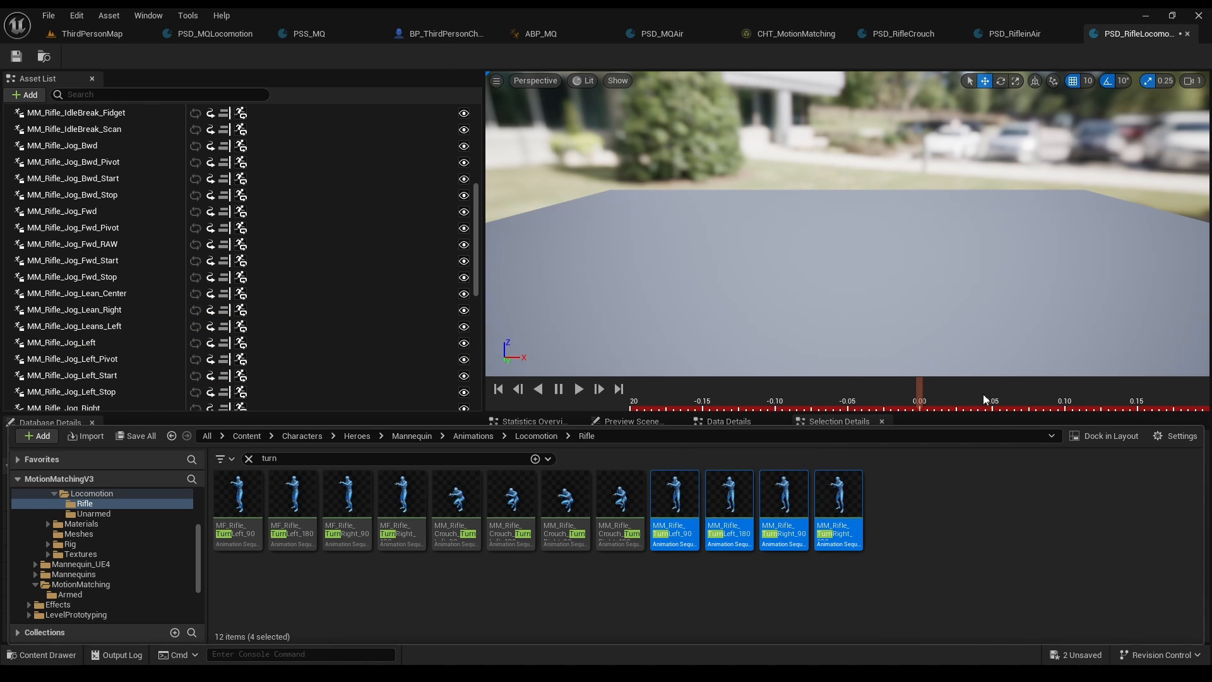
Step: Set Is Rifle true on the flip-flop in BP_ThirdPersonCharacter, then read Get Is Rifle in ABP_MQ
click(444, 33)
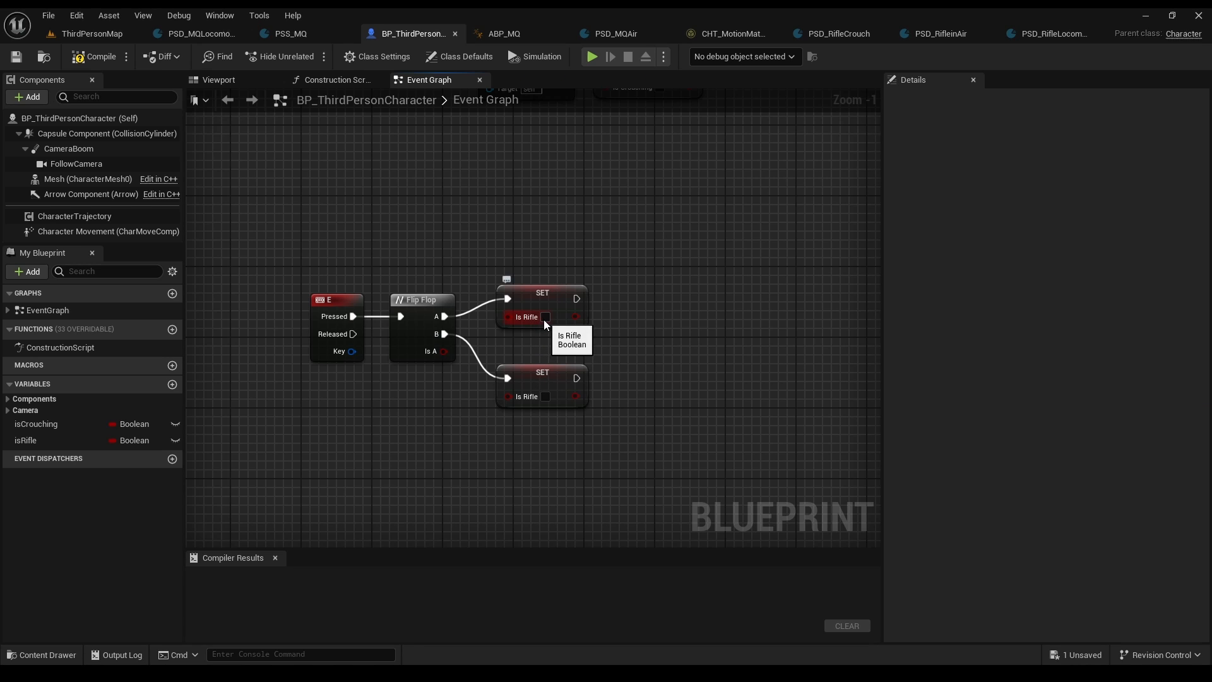
click(546, 317)
text(isrifl)
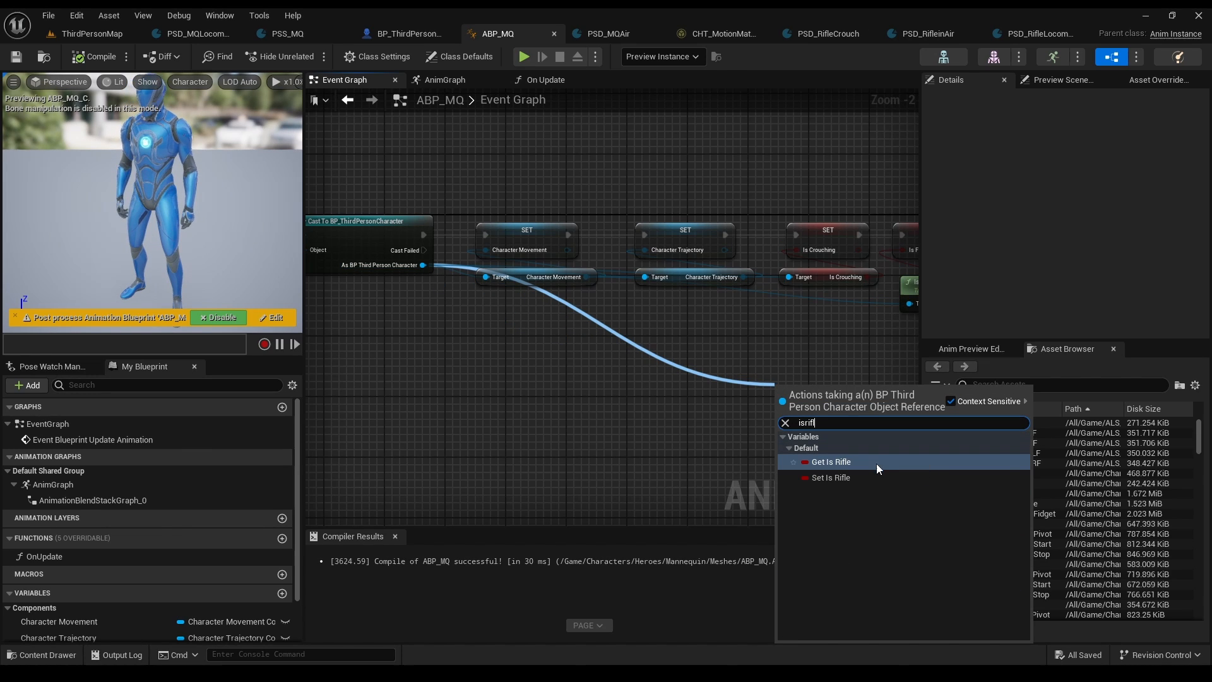
click(784, 33)
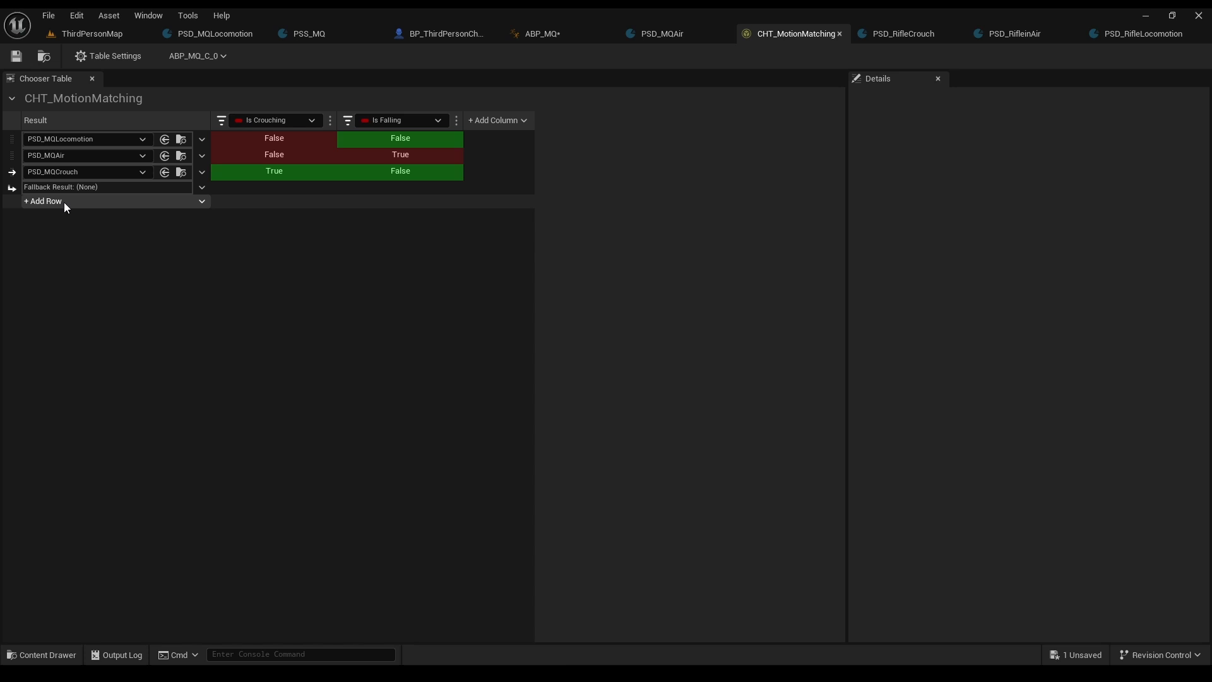
Step: Add PSD_Rifle locomotion, in-air and crouch rows and a Bool Is Rifle column, True only for rifle rows
click(45, 201)
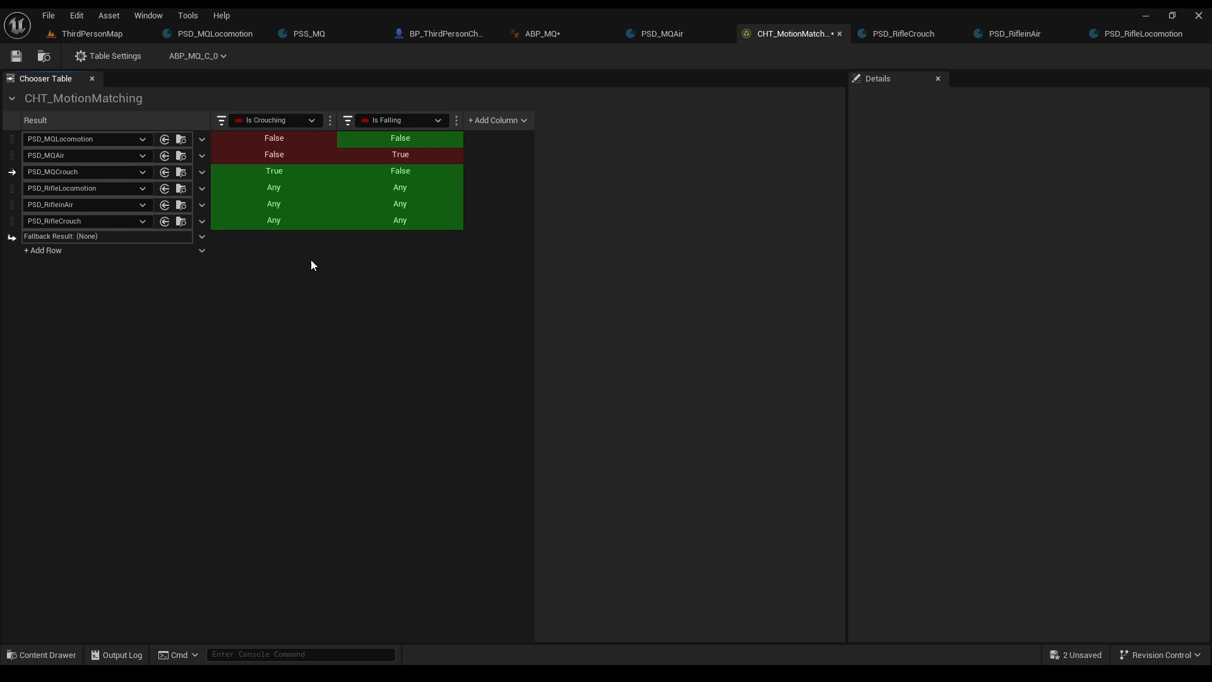
mouse_move(495, 119)
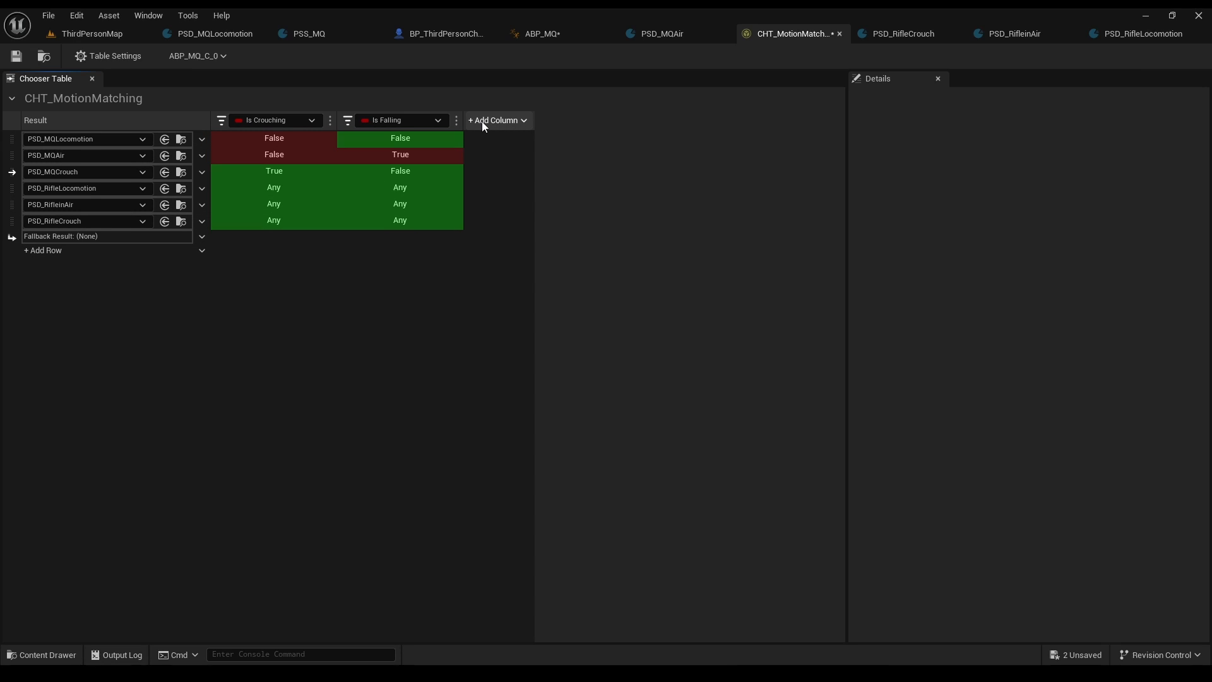
click(495, 120)
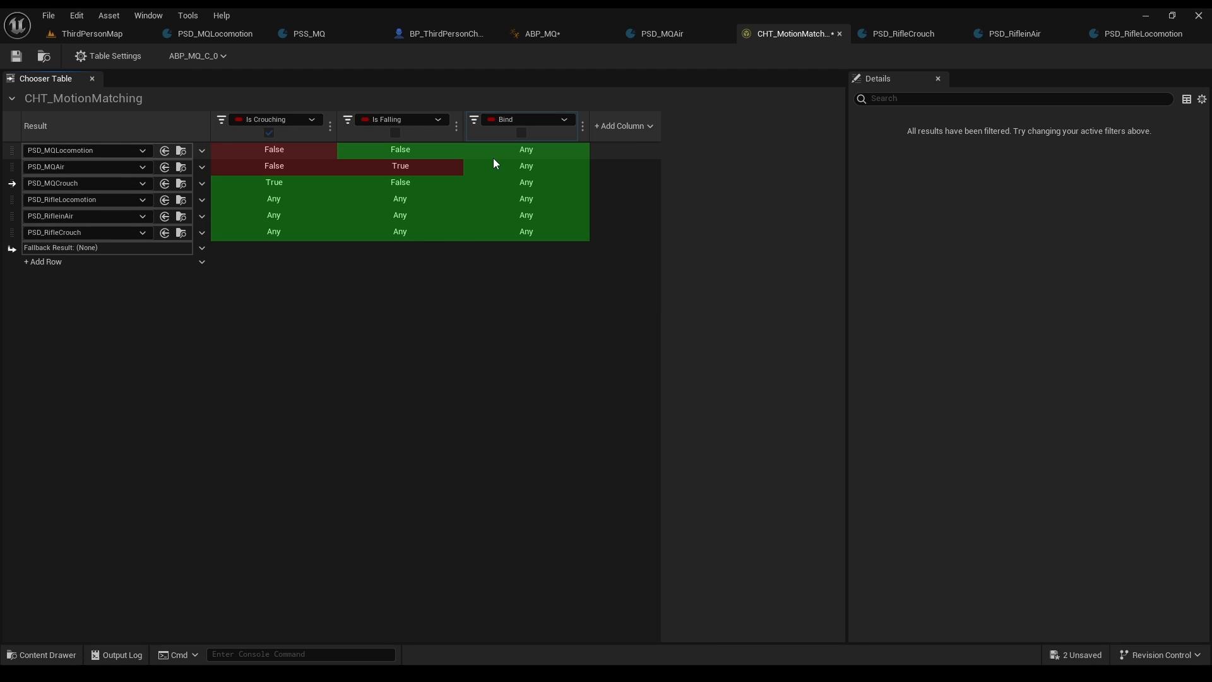
click(525, 119)
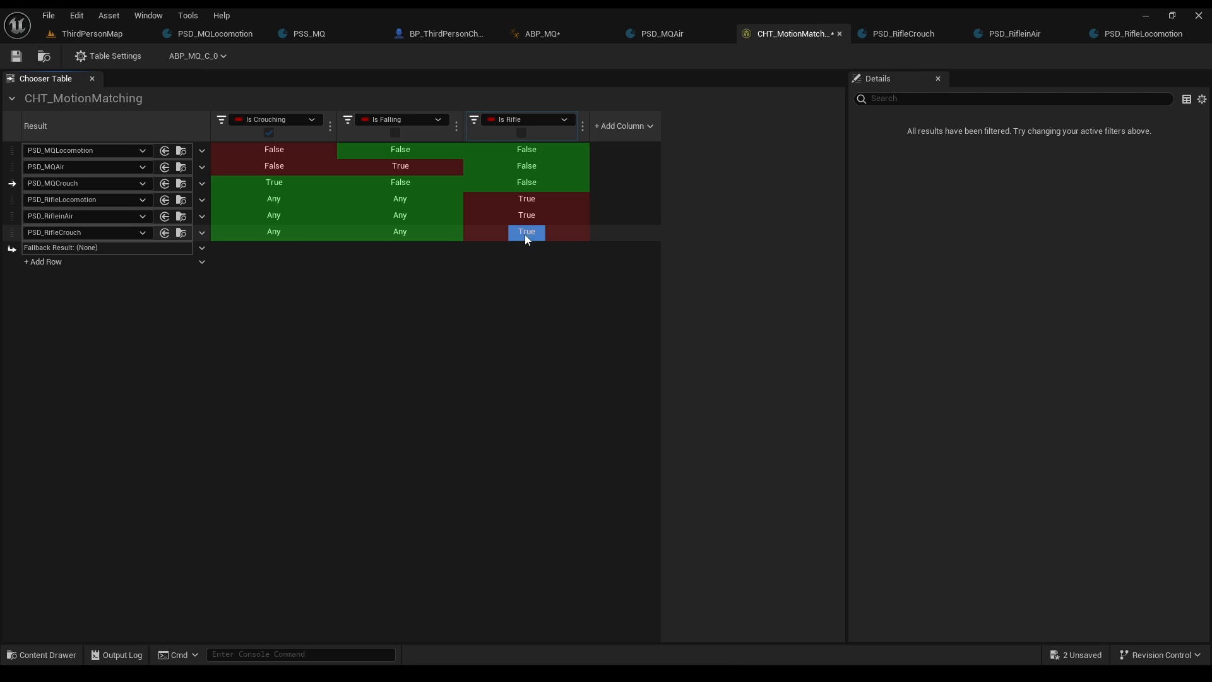
click(274, 198)
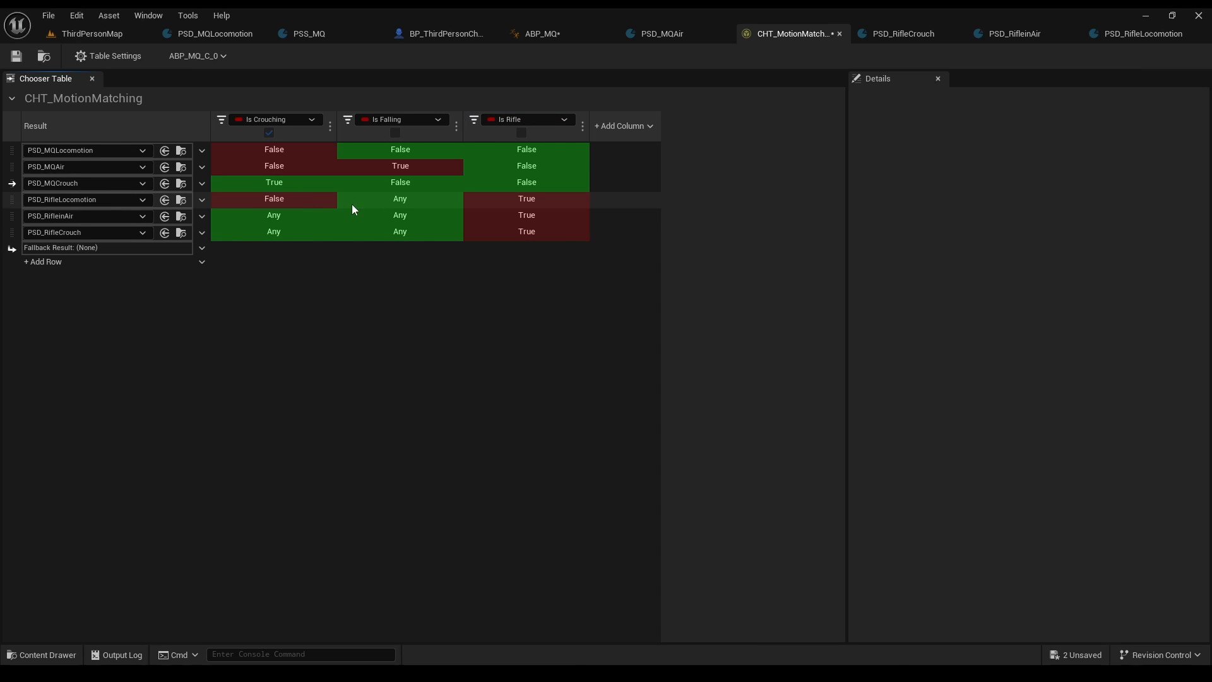
click(50, 216)
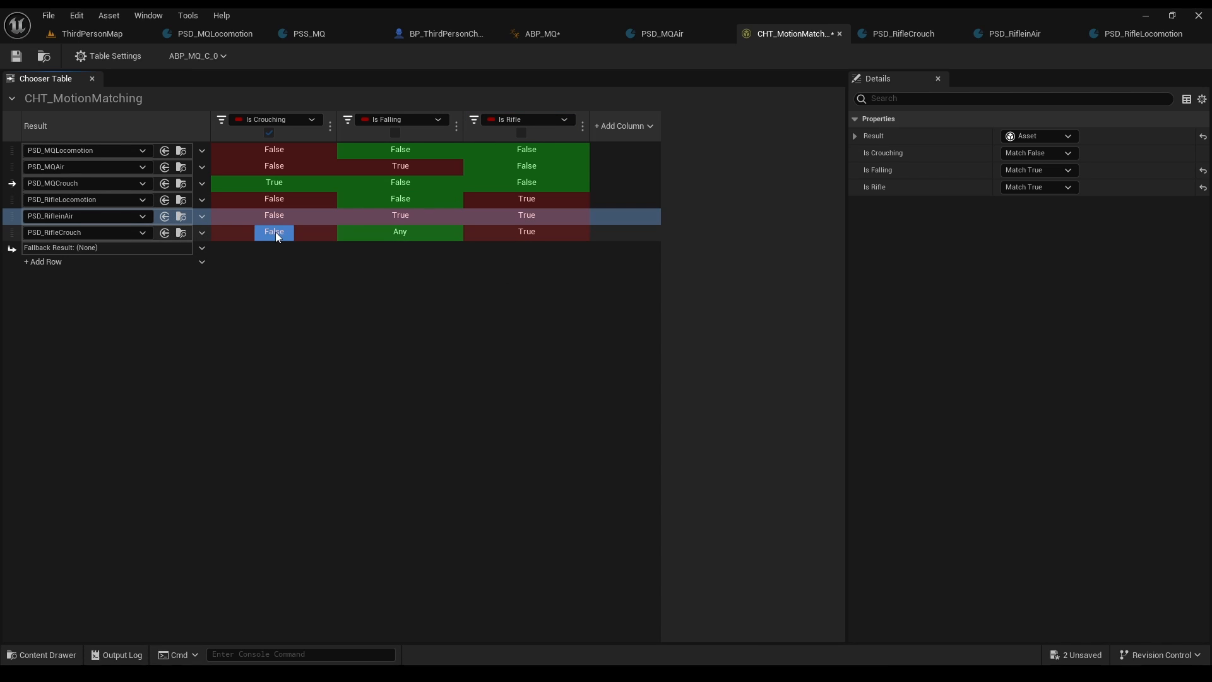